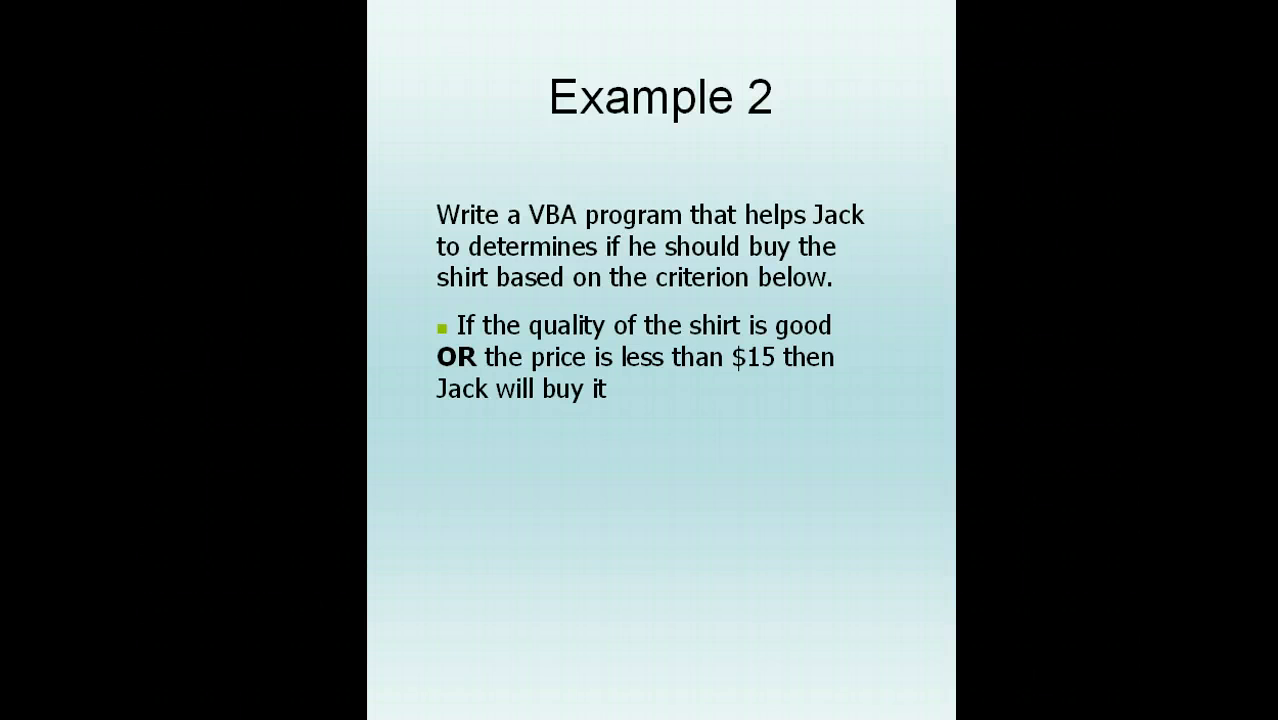
pyautogui.moveTo(942, 248)
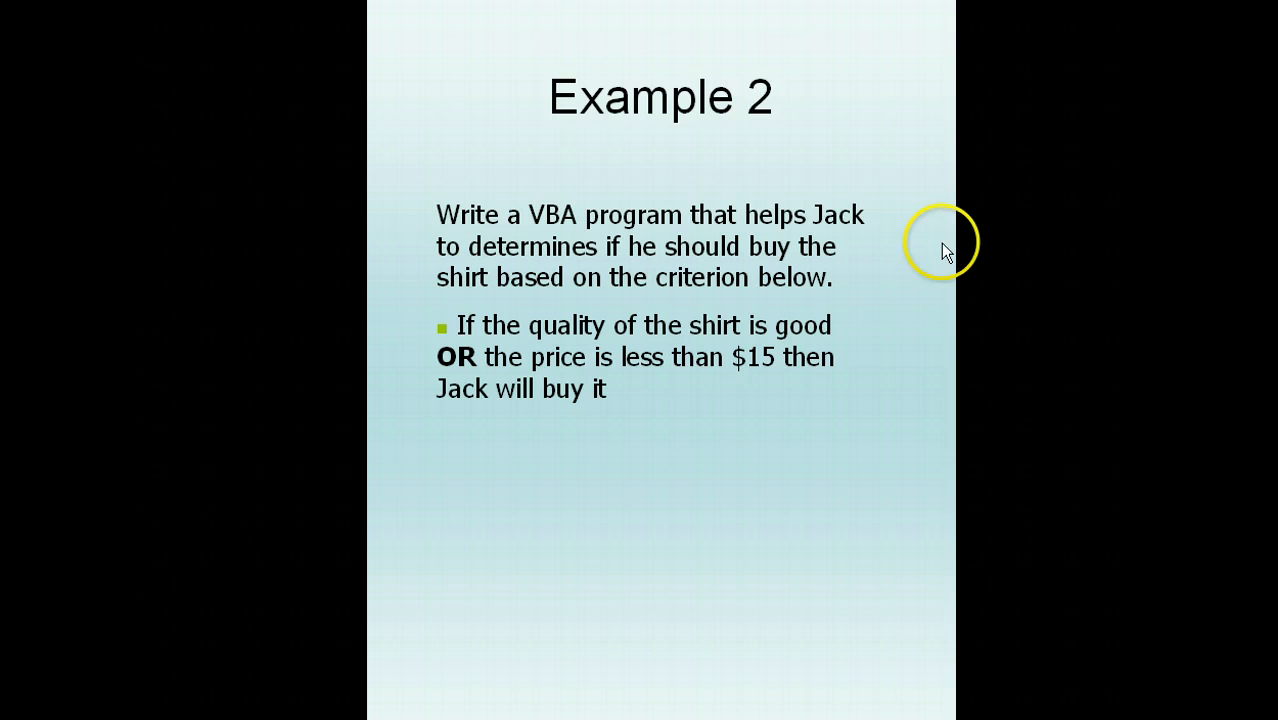
pyautogui.moveTo(620, 276)
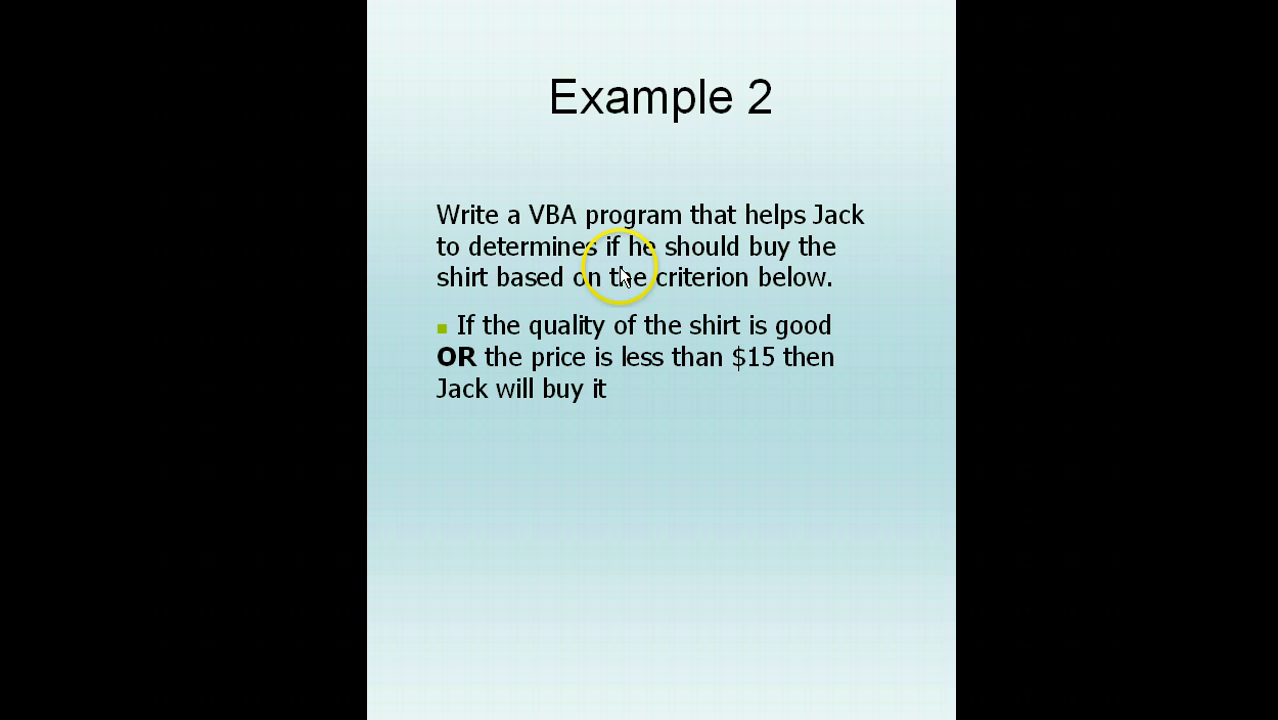
pyautogui.moveTo(536, 372)
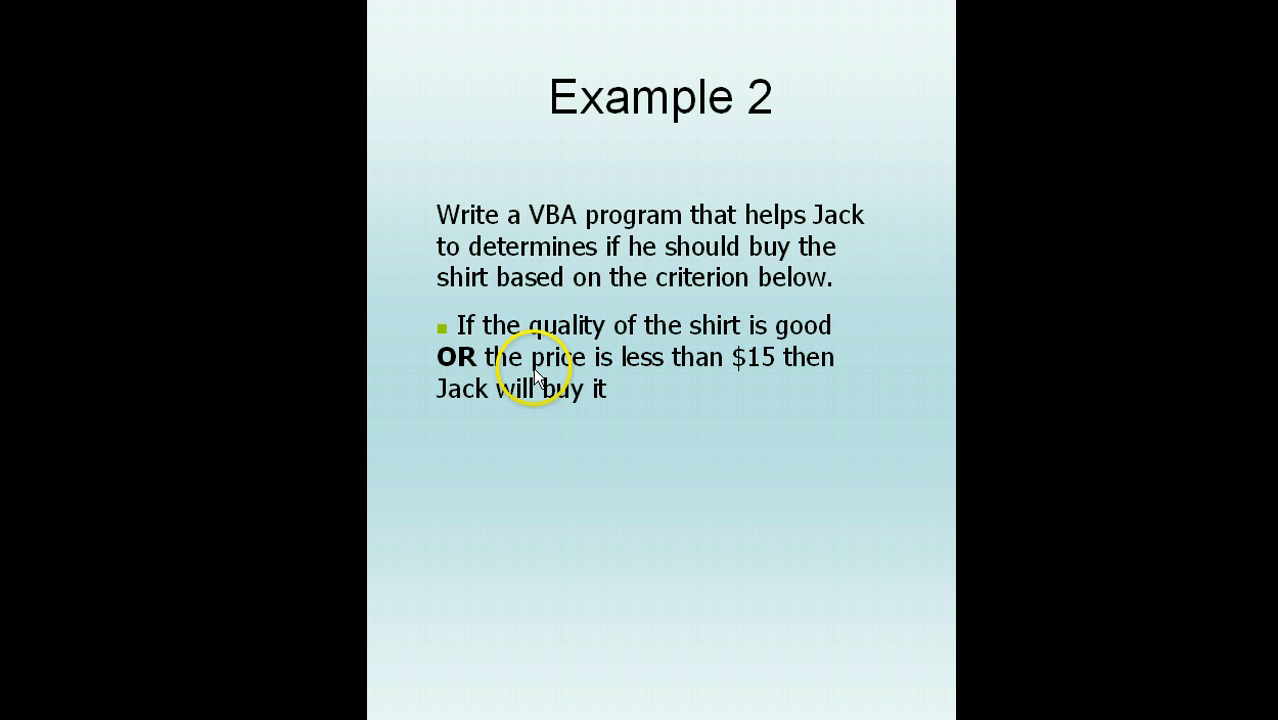
pyautogui.moveTo(828, 388)
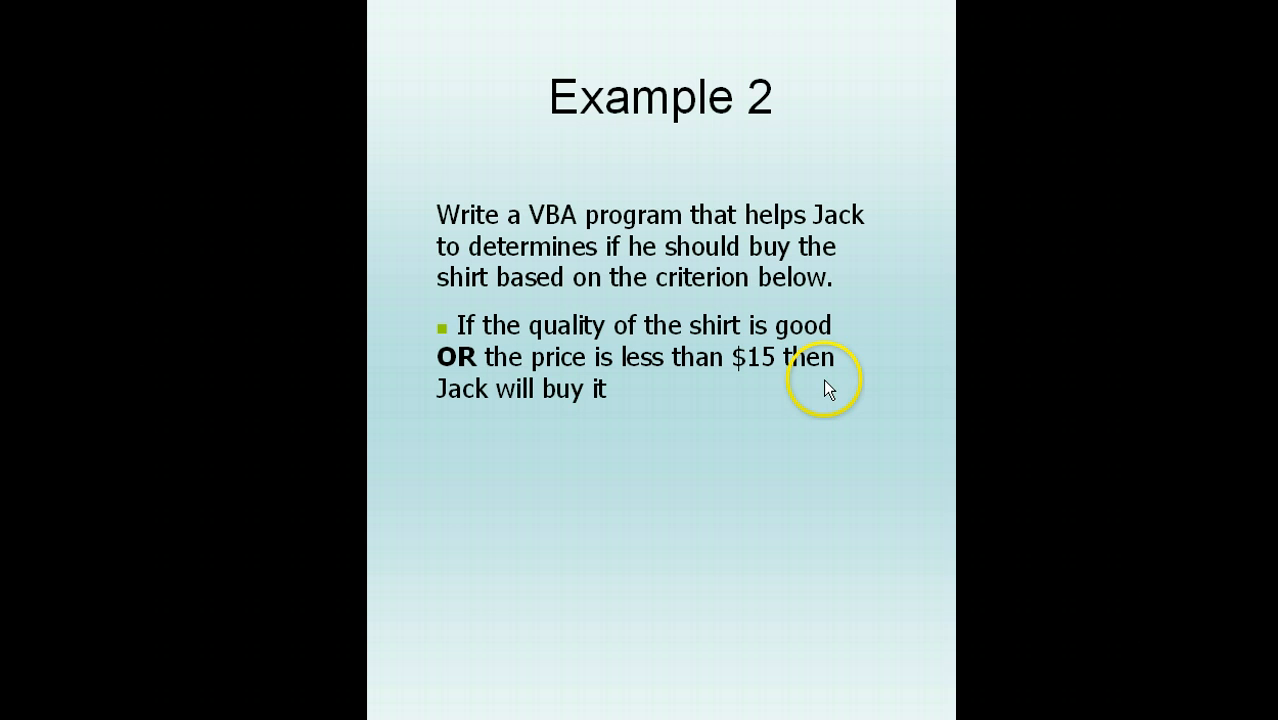
pyautogui.moveTo(548, 420)
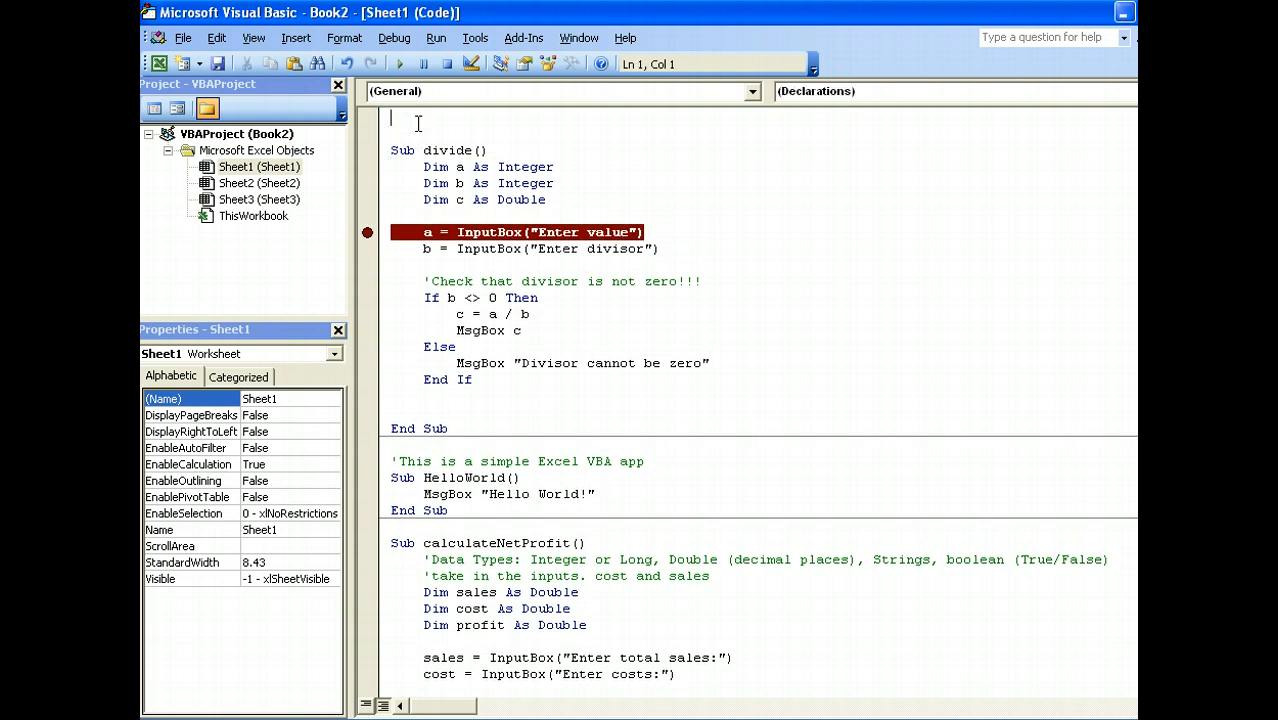
# Begin the procedure line with Sub buy for the buyShirt routine
pyautogui.write('Sub')
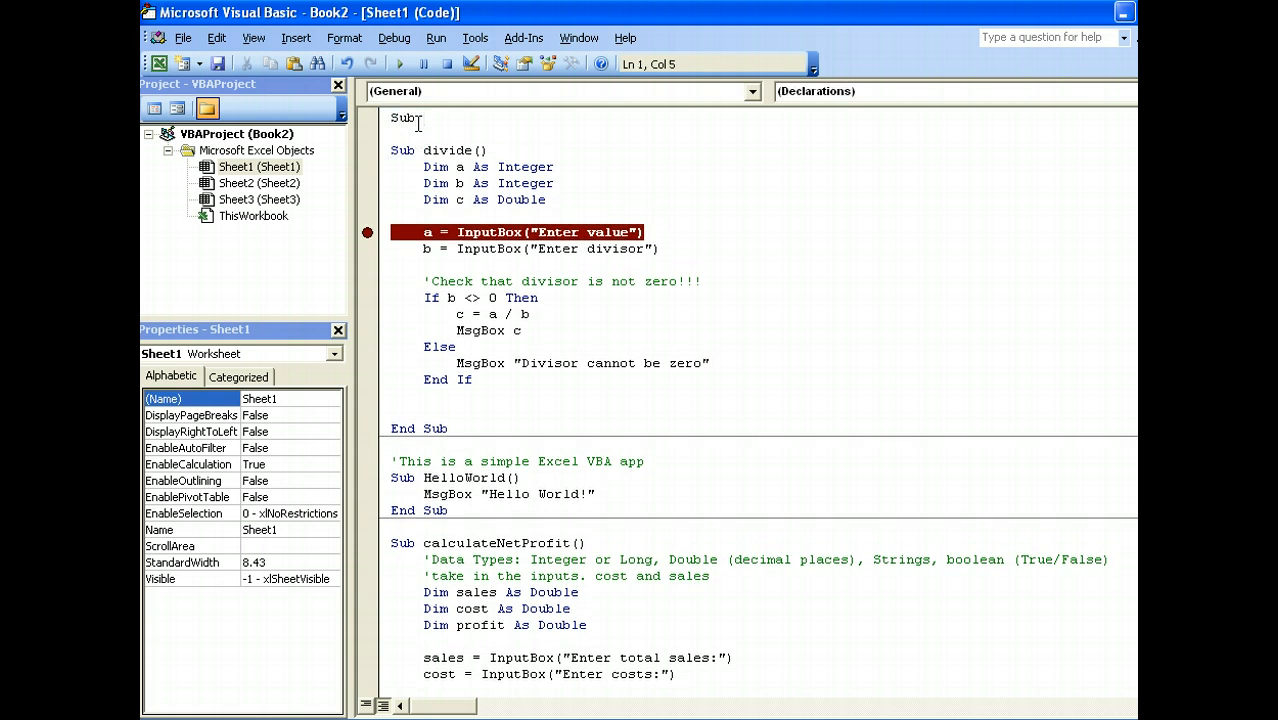
pyautogui.write('buy')
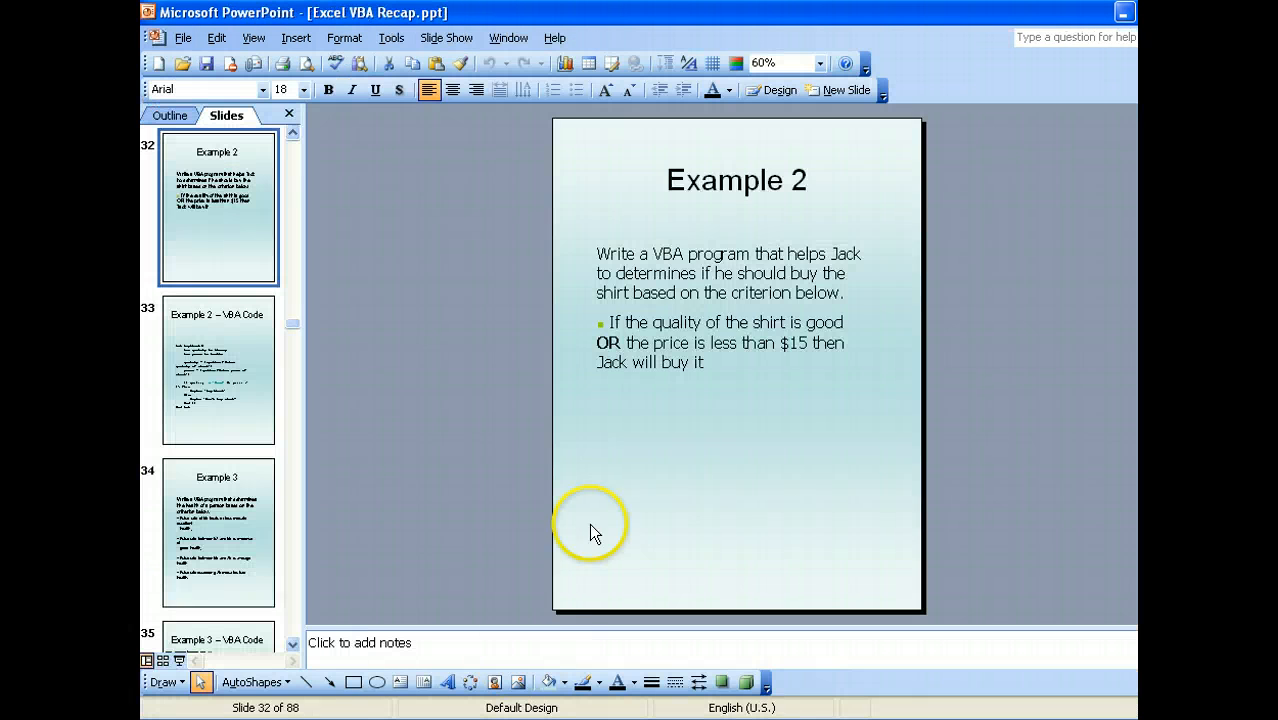
pyautogui.moveTo(716, 324)
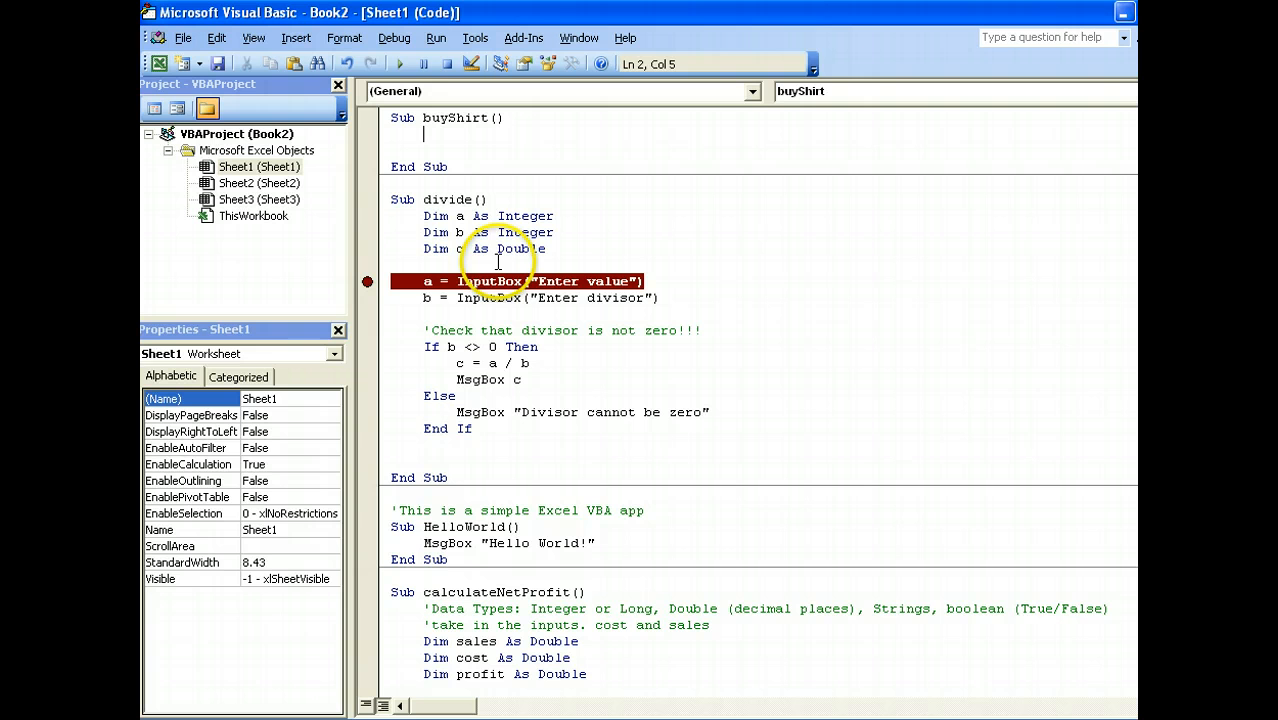
# Write Dim qualityOfShirt As String and Dim price As Double inside buyShirt
pyautogui.write('Dim')
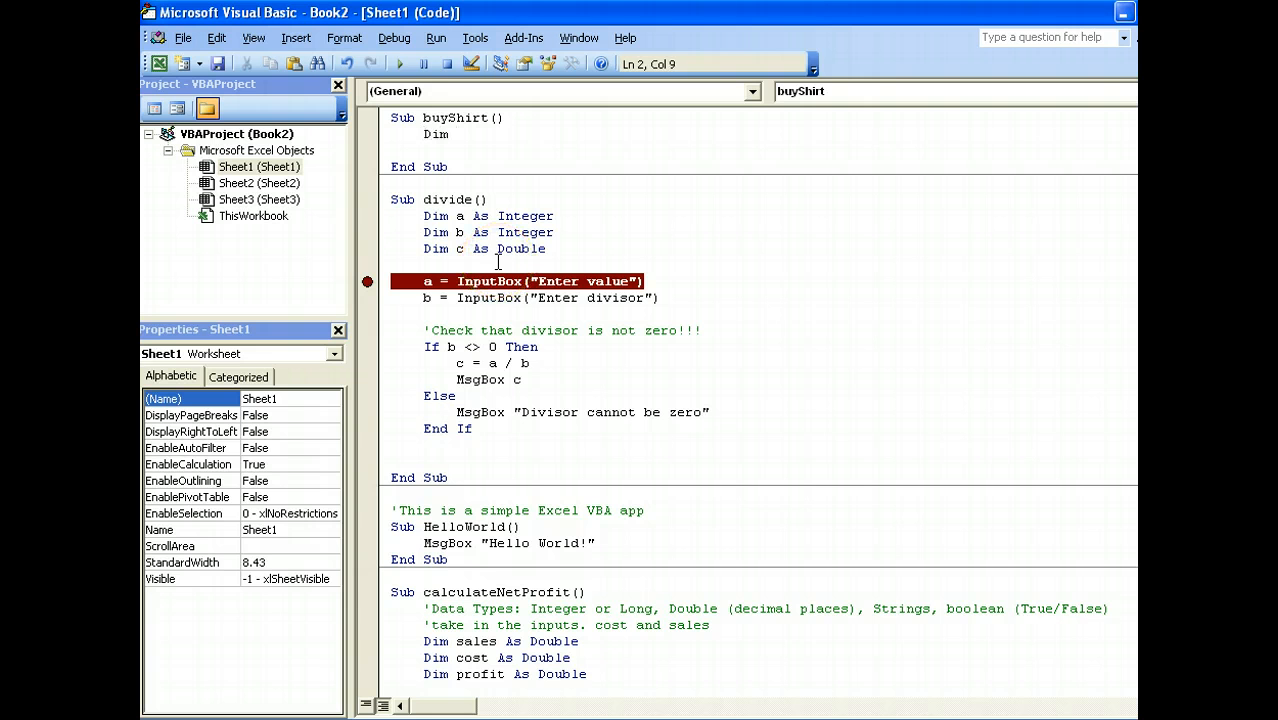
pyautogui.write('qualityOfShir')
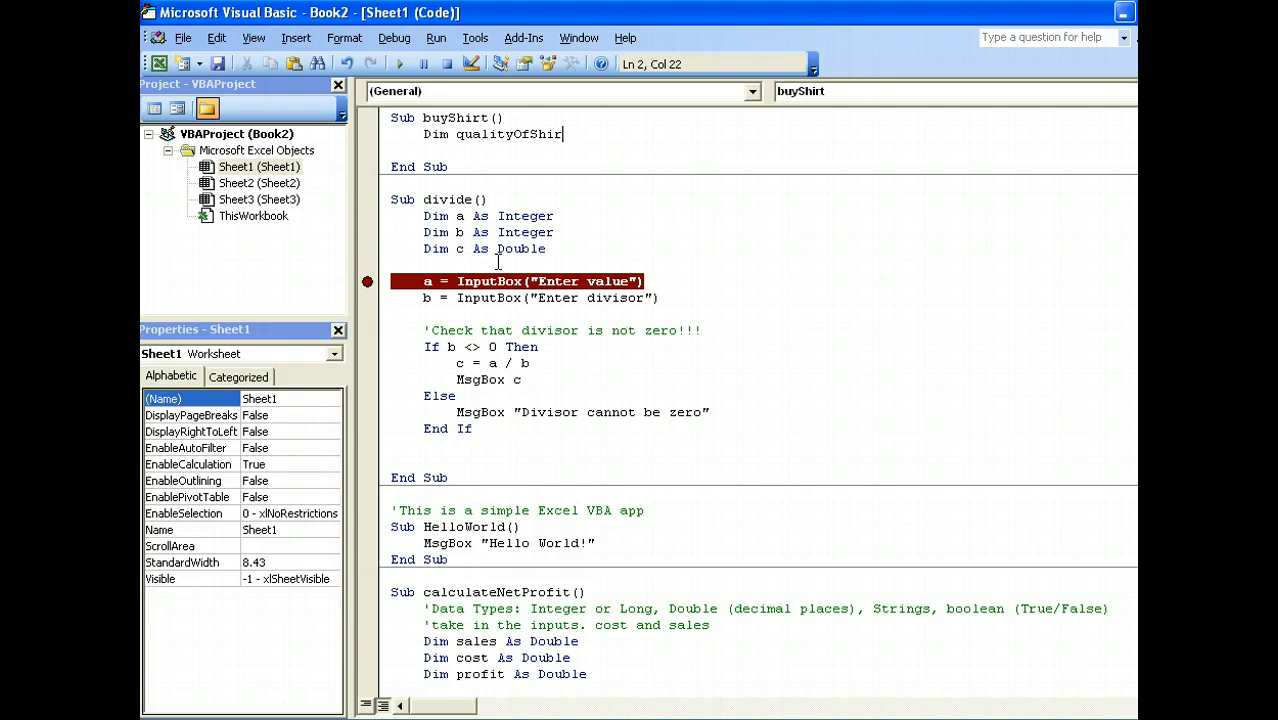
pyautogui.write('ft')
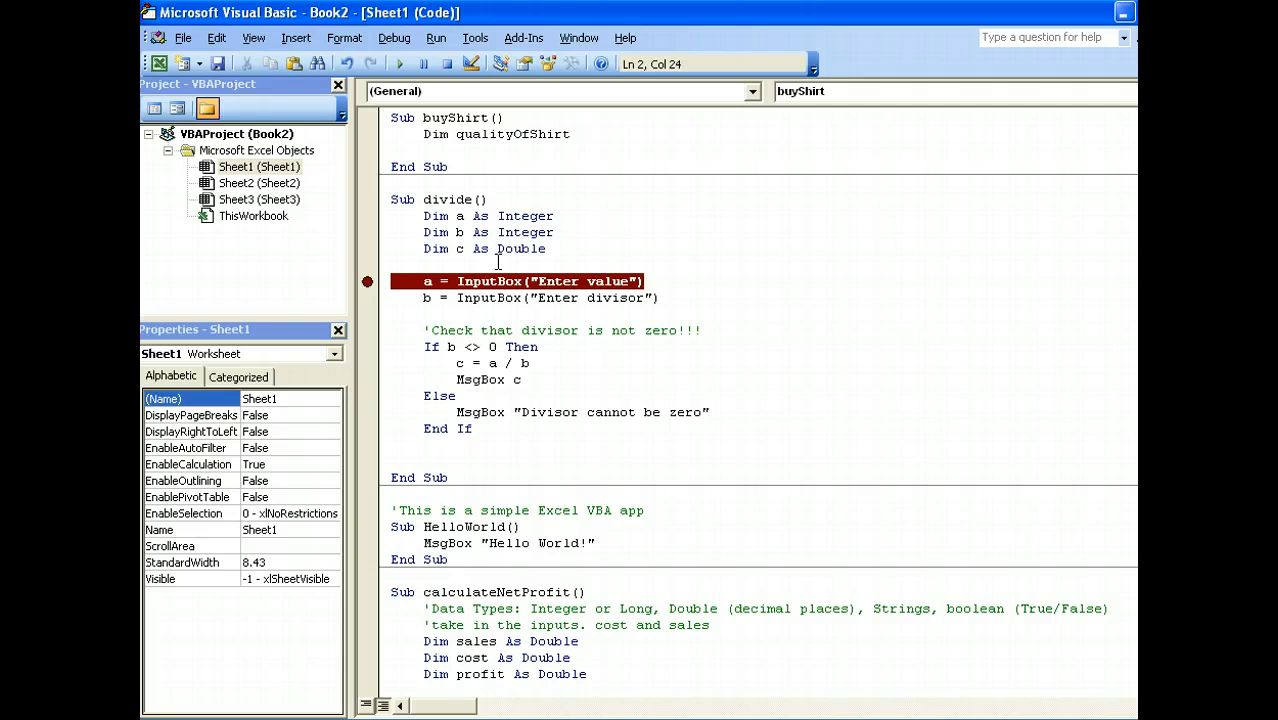
pyautogui.write('As String')
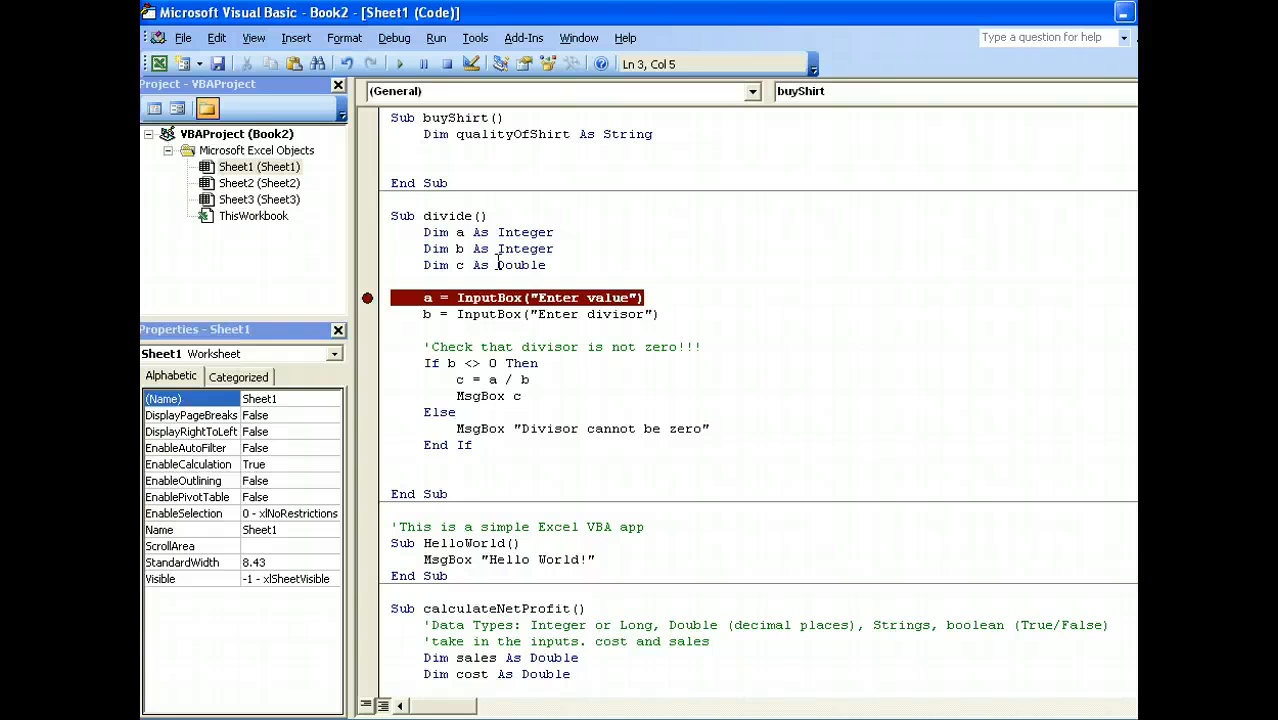
pyautogui.write('Di')
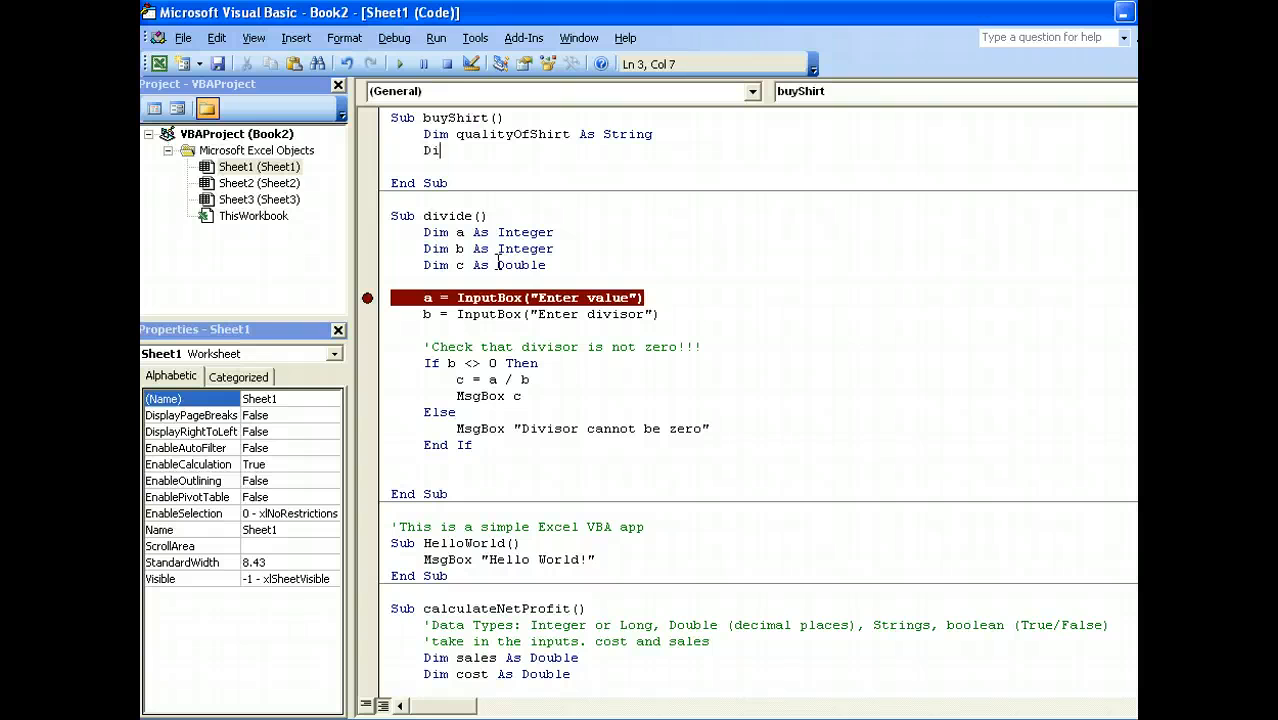
pyautogui.write('m price')
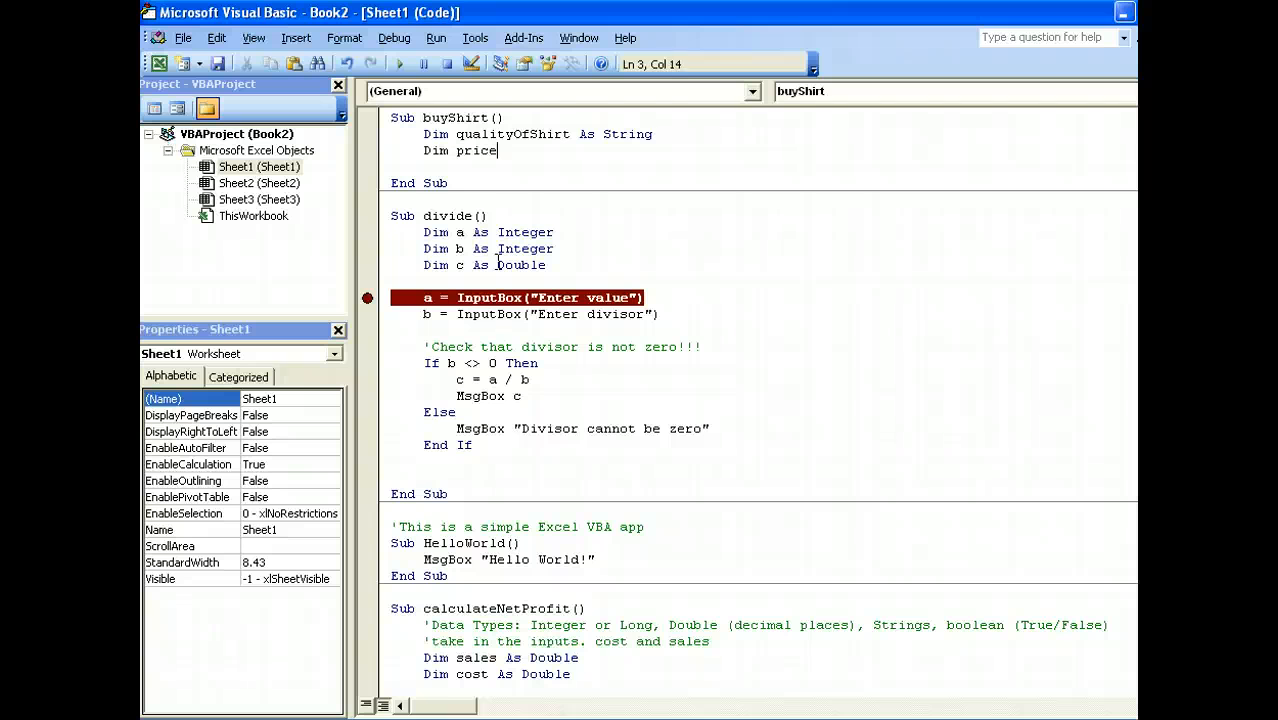
pyautogui.write('As Double')
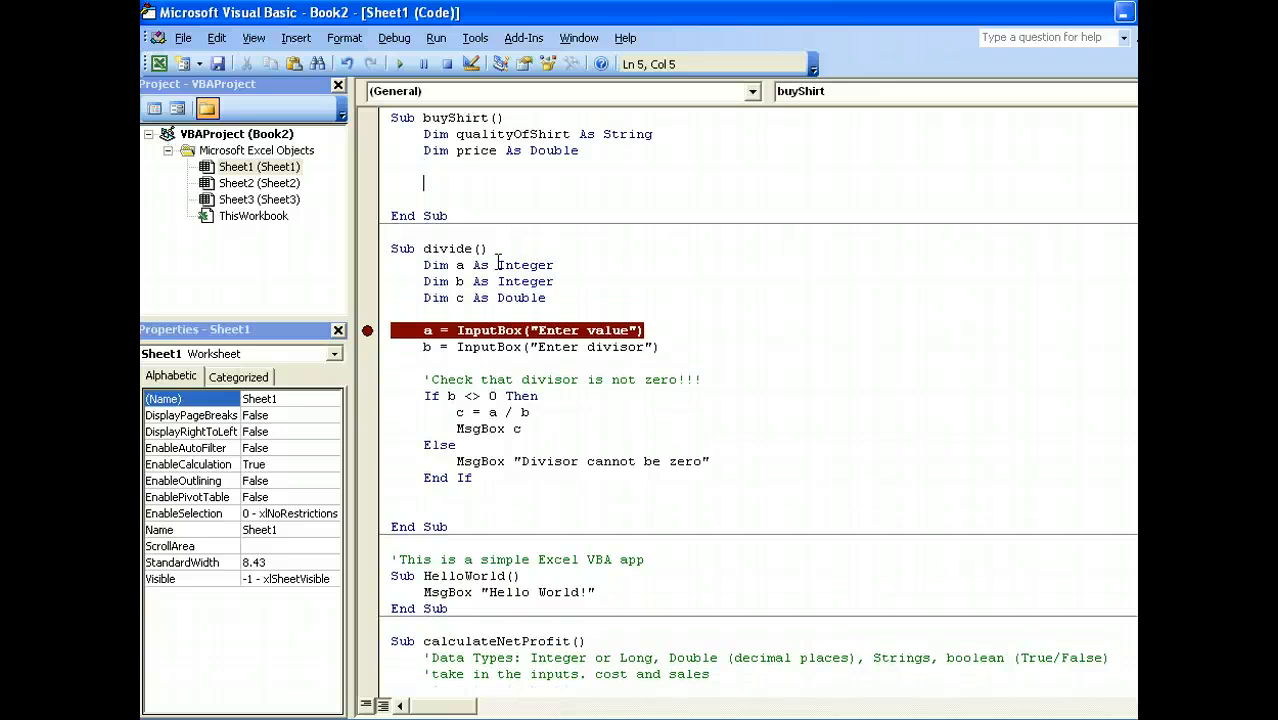
# Assign qualityOfShirt and price from InputBox prompts asking for the quality of shirt and price
pyautogui.write('q')
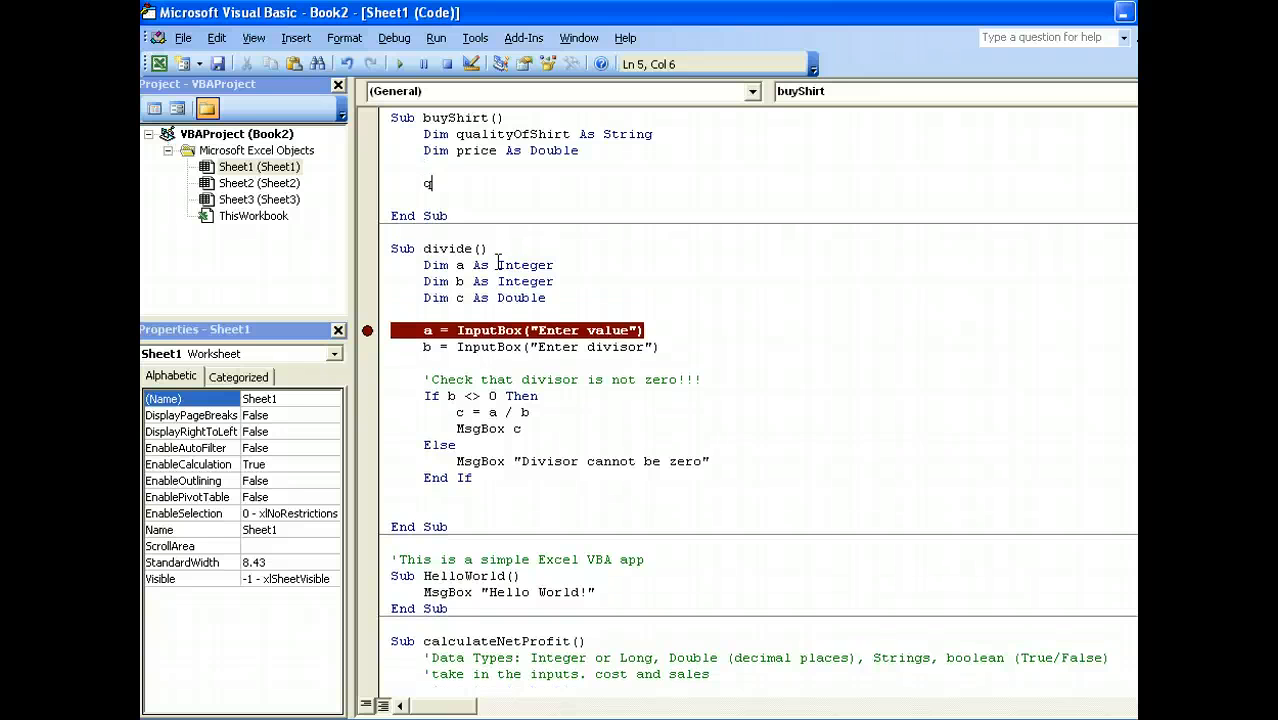
pyautogui.write('uality')
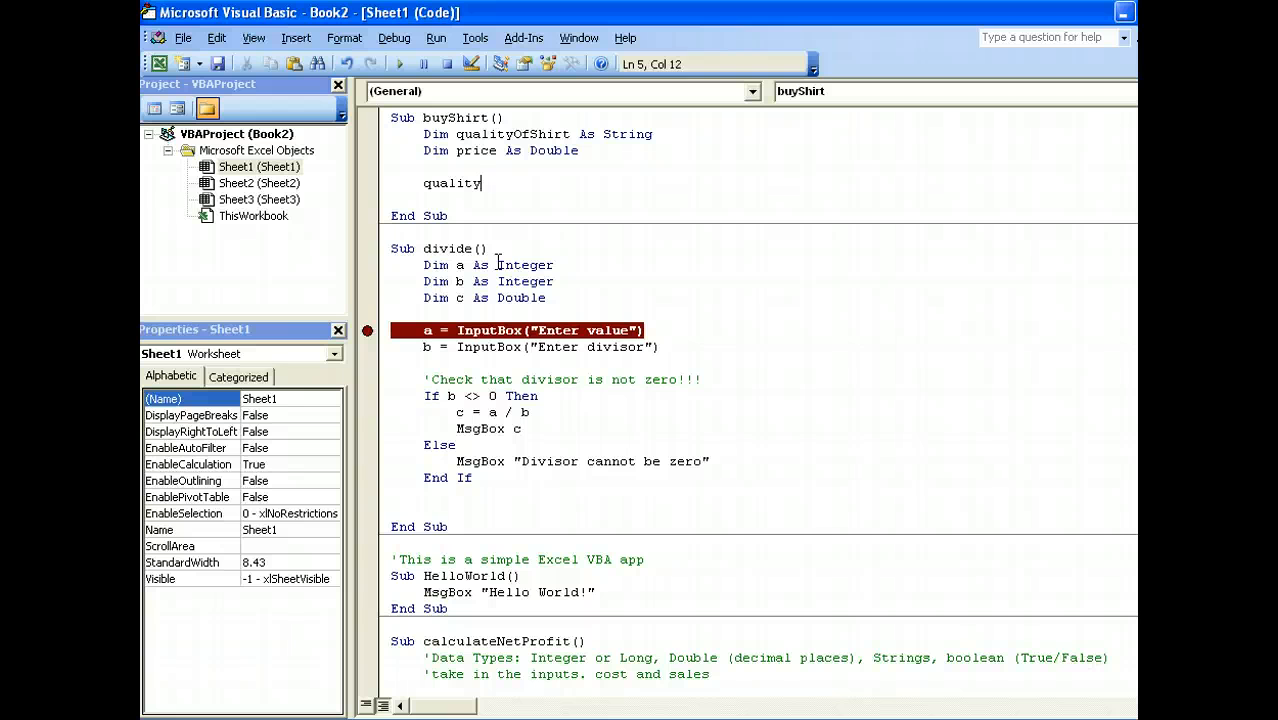
pyautogui.write('OfShirt')
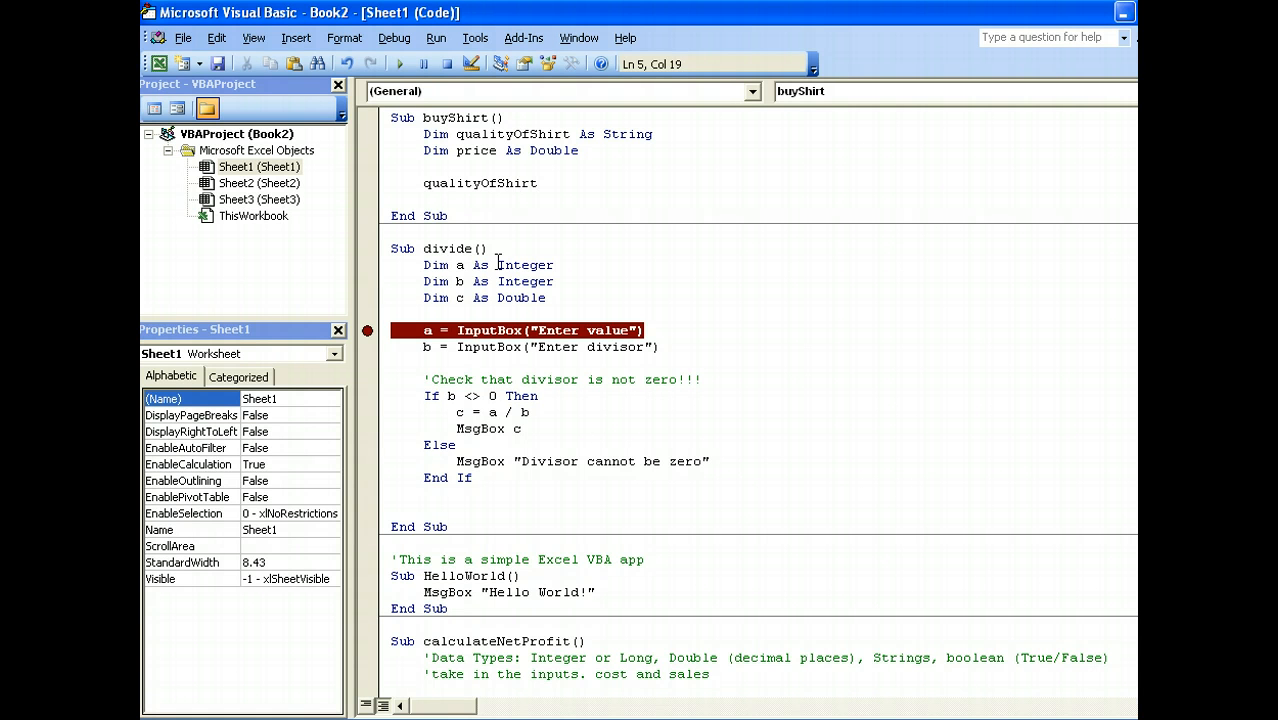
pyautogui.write('= Input')
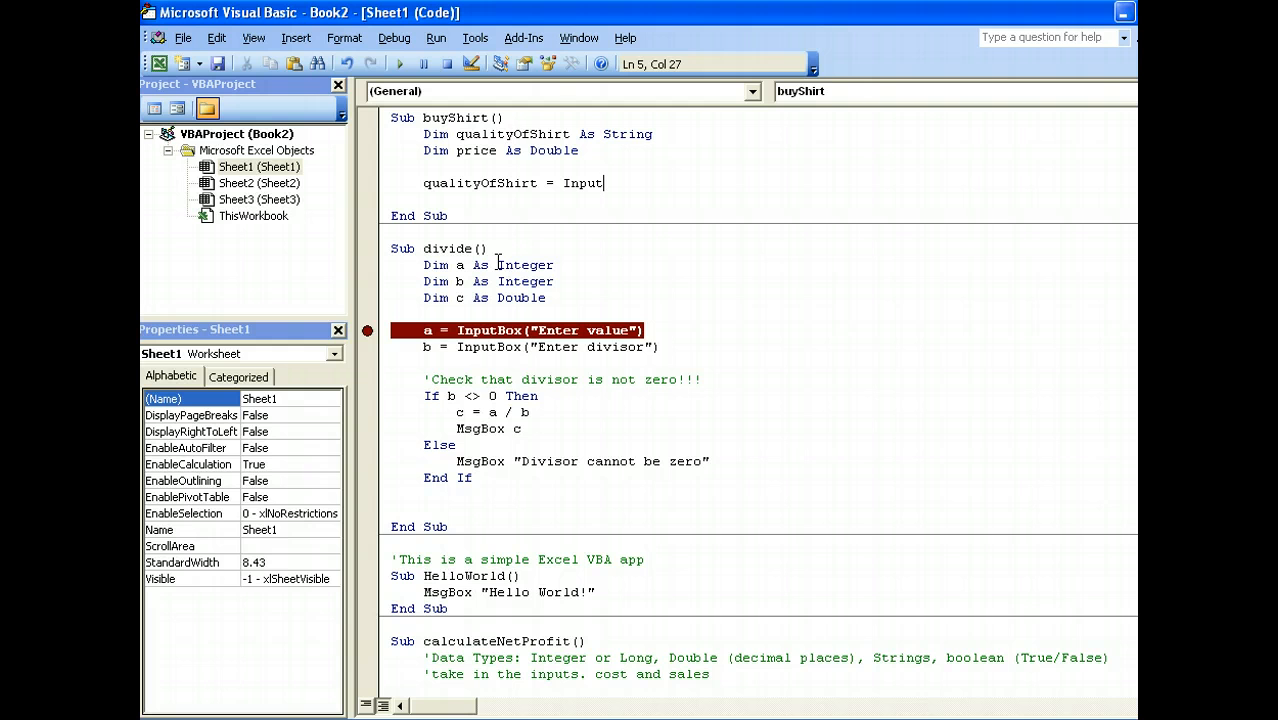
pyautogui.write('Box("Enter')
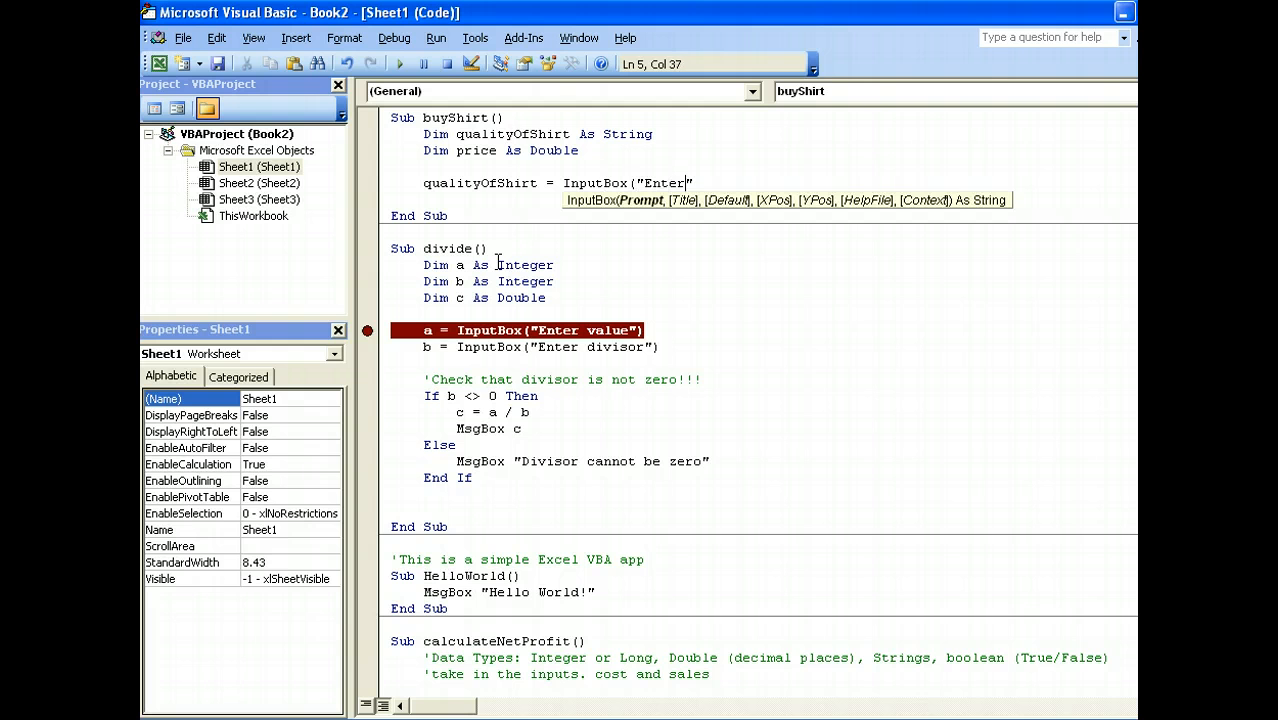
pyautogui.write('quality of Shirt')
pyautogui.write('price = InputBox(')
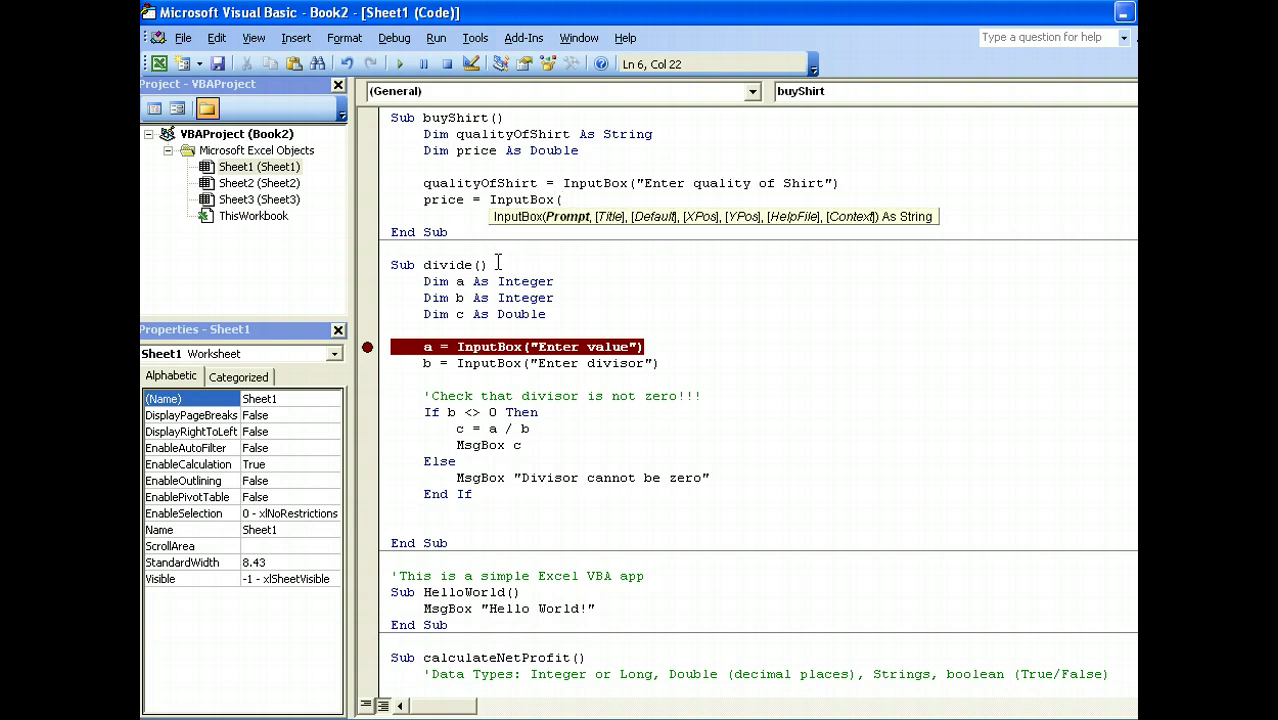
pyautogui.write('"Enter price of Shir')
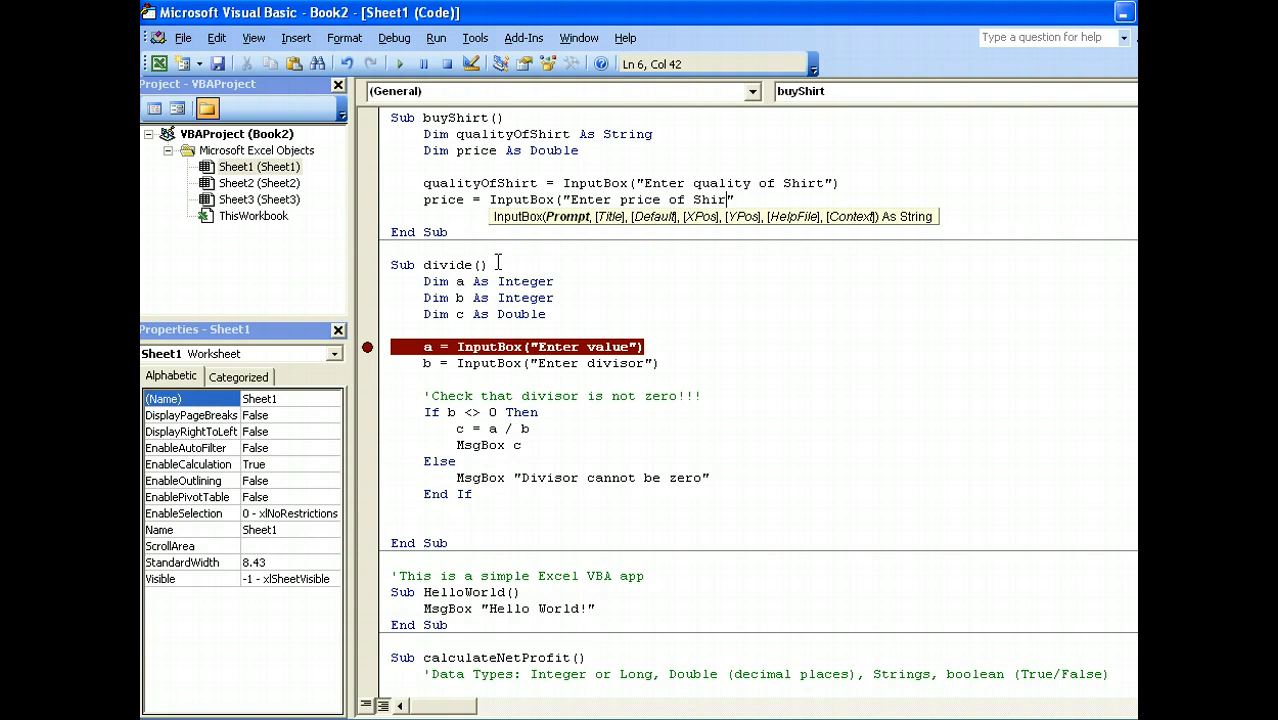
pyautogui.press('Return')
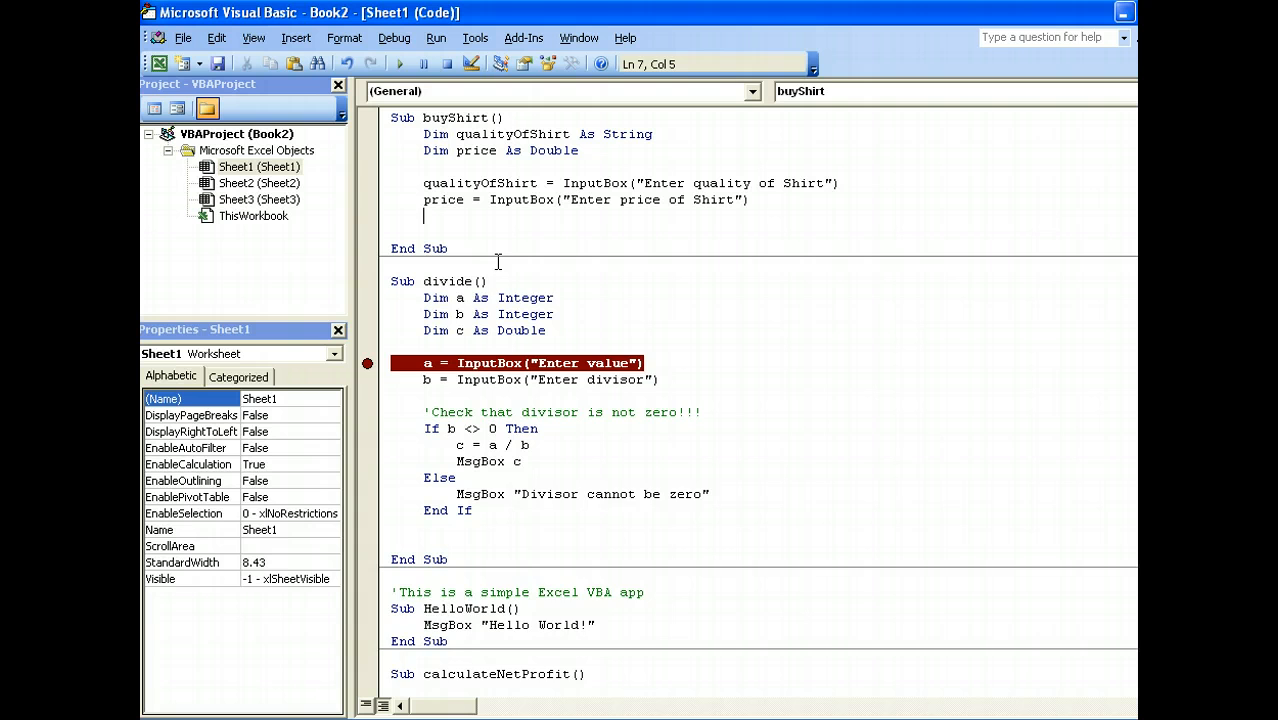
pyautogui.press('Return')
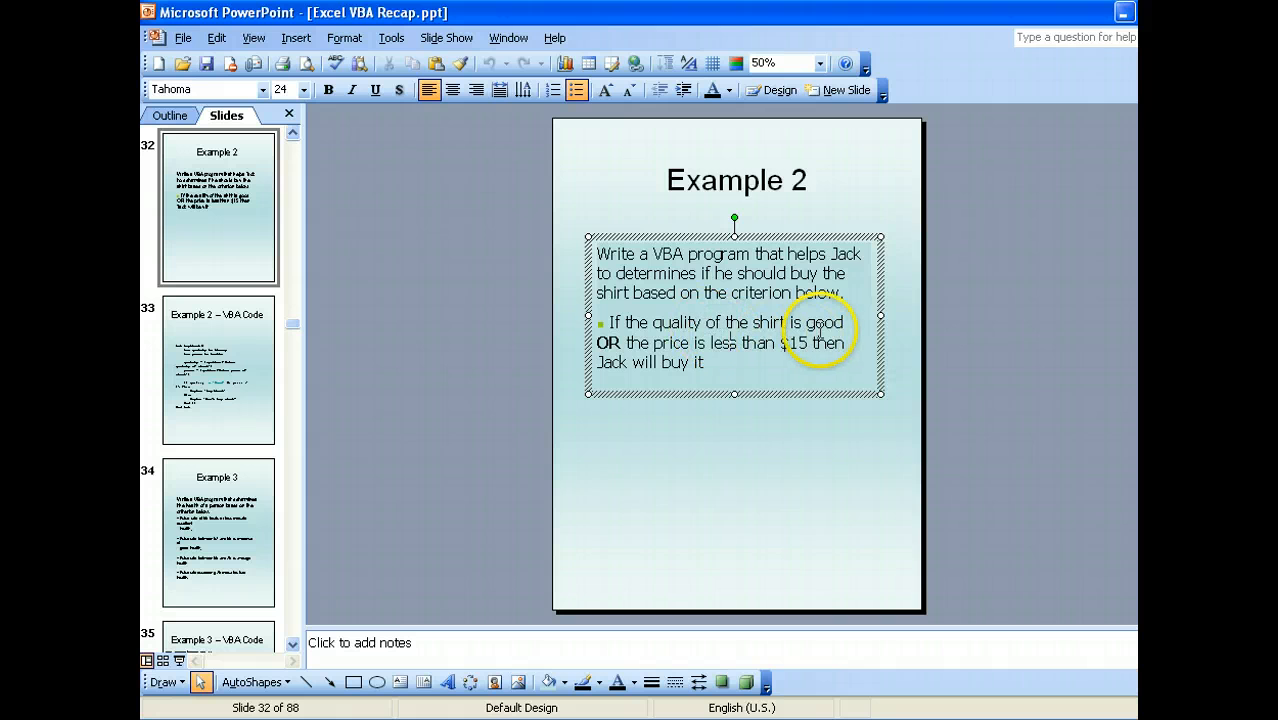
pyautogui.moveTo(736, 356)
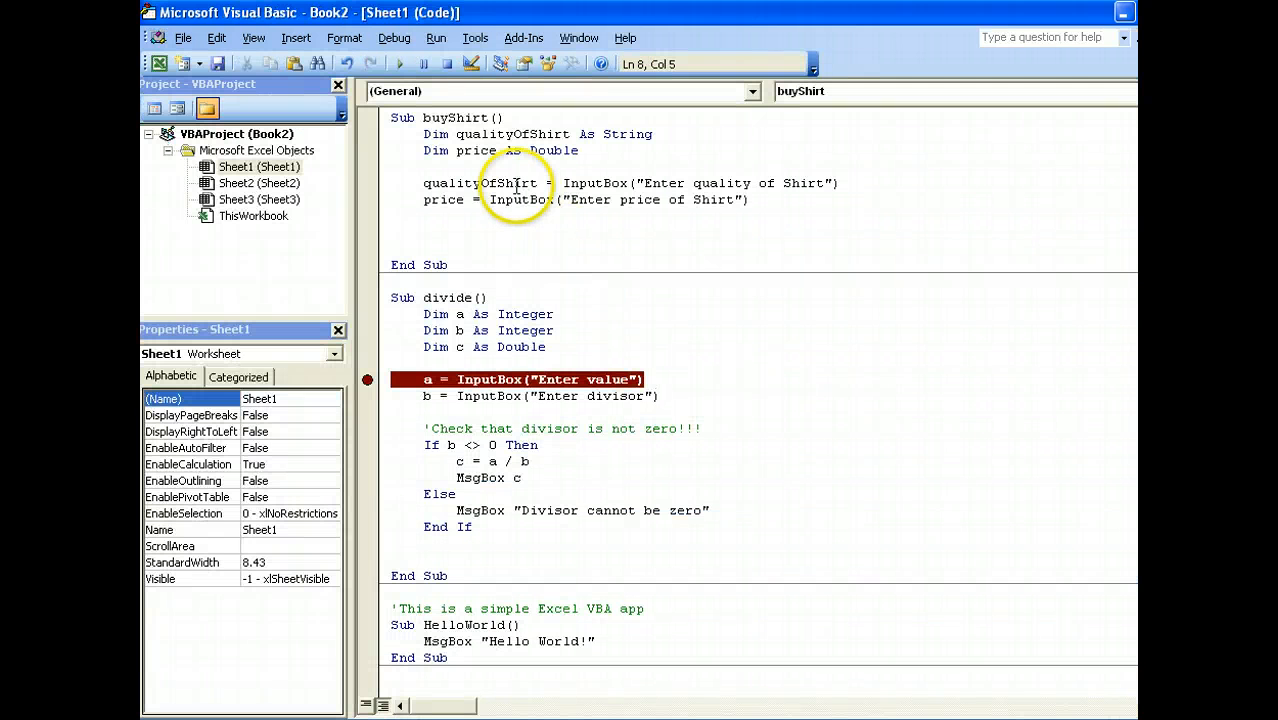
# Write If qualityOfShirt = "Good" Or price < 15 Then MsgBox "Buy Shirt"
pyautogui.doubleClick(480, 184)
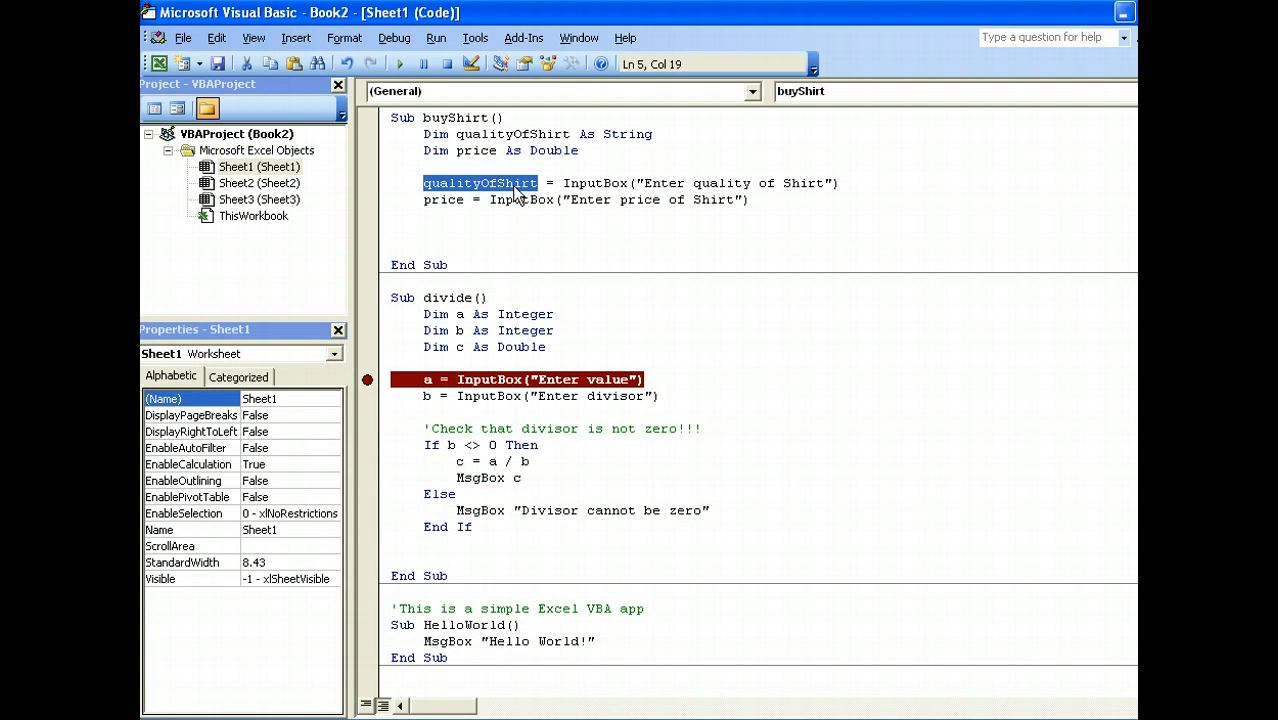
pyautogui.click(444, 234)
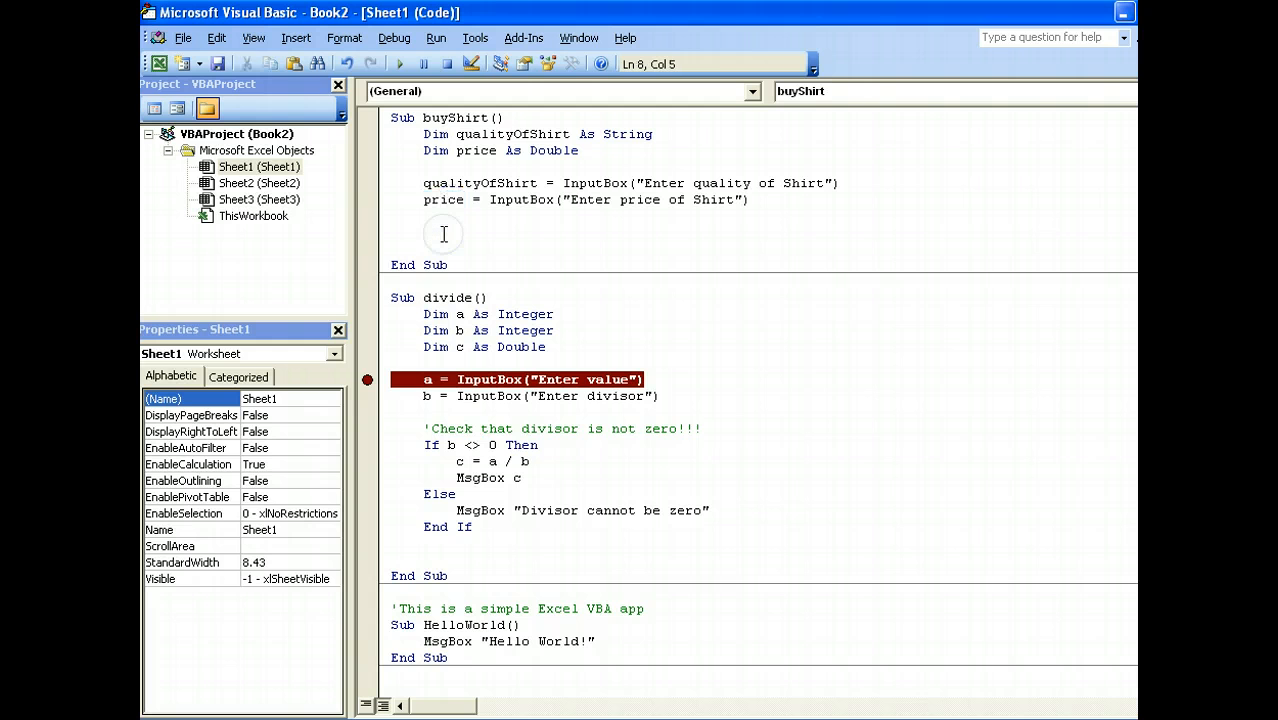
pyautogui.write('If qua')
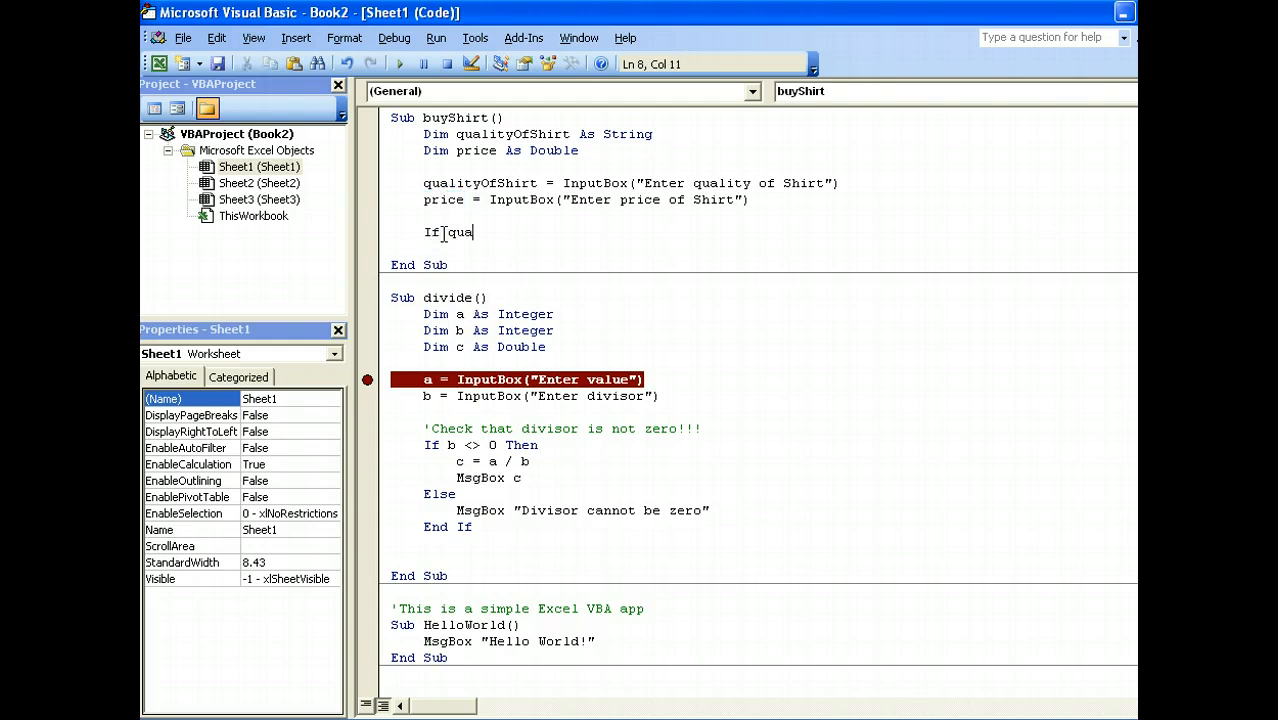
pyautogui.write('lityOfShir')
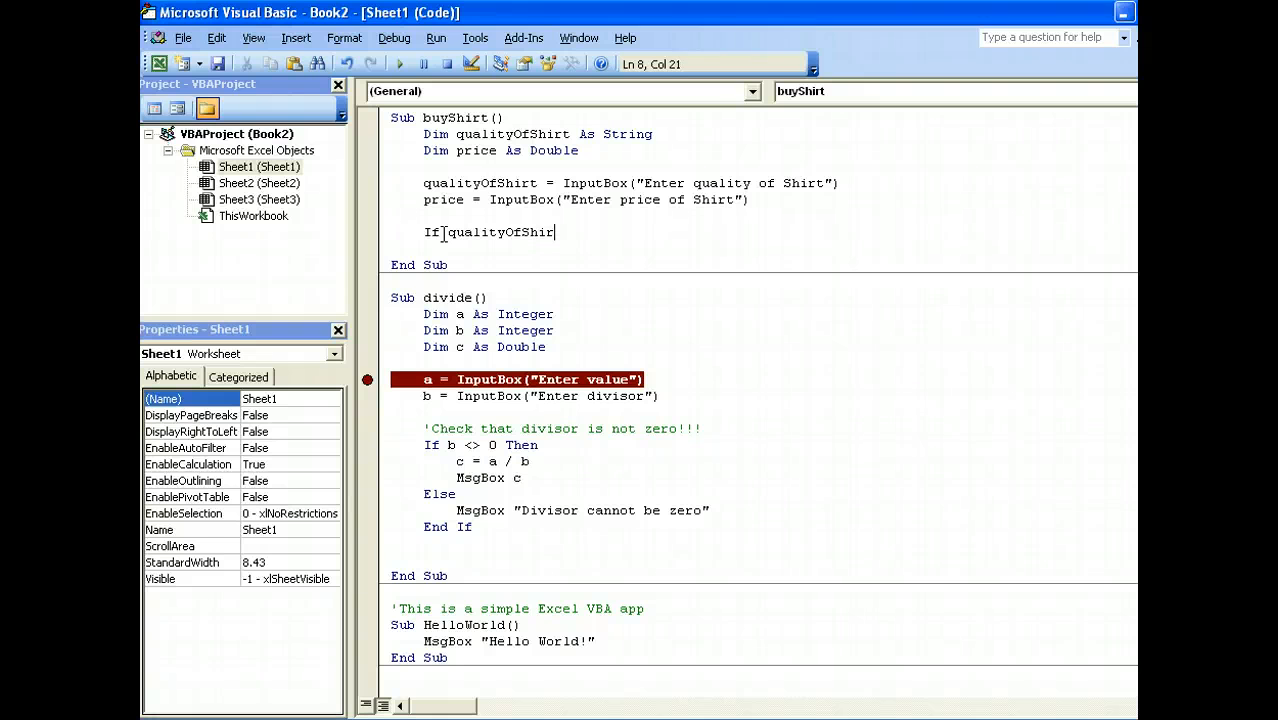
pyautogui.write('t = "')
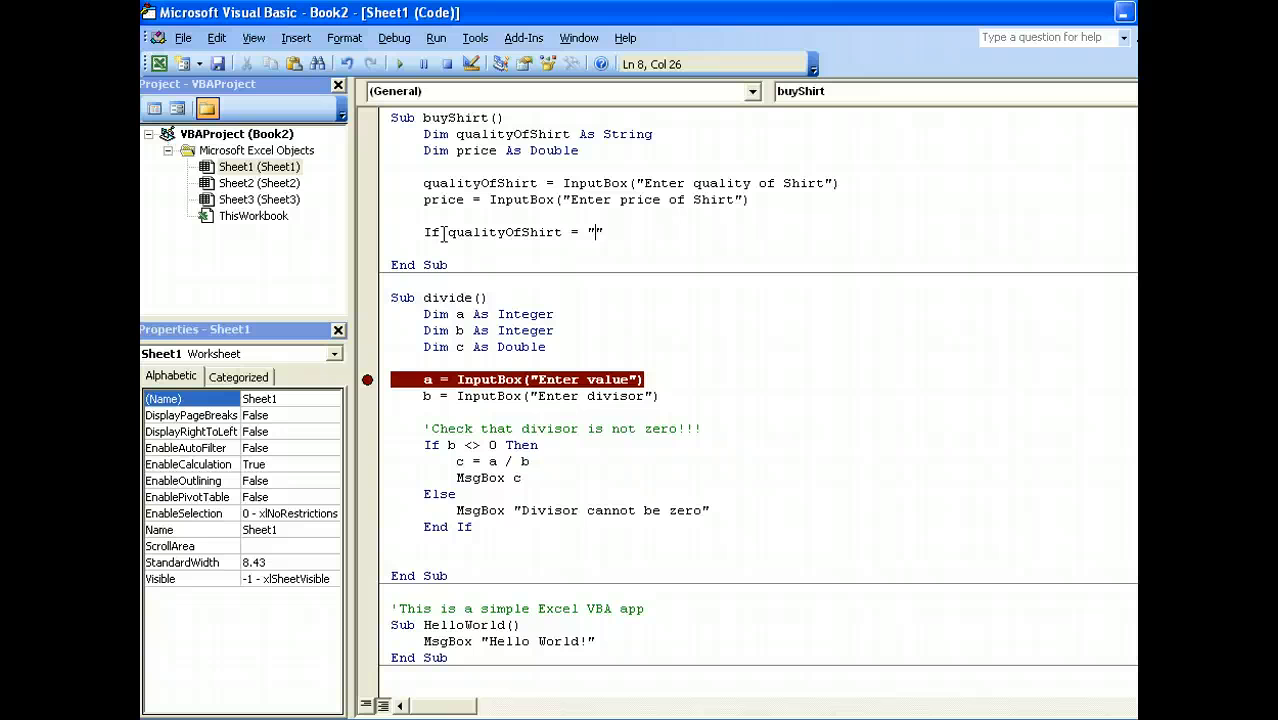
pyautogui.write('Good"')
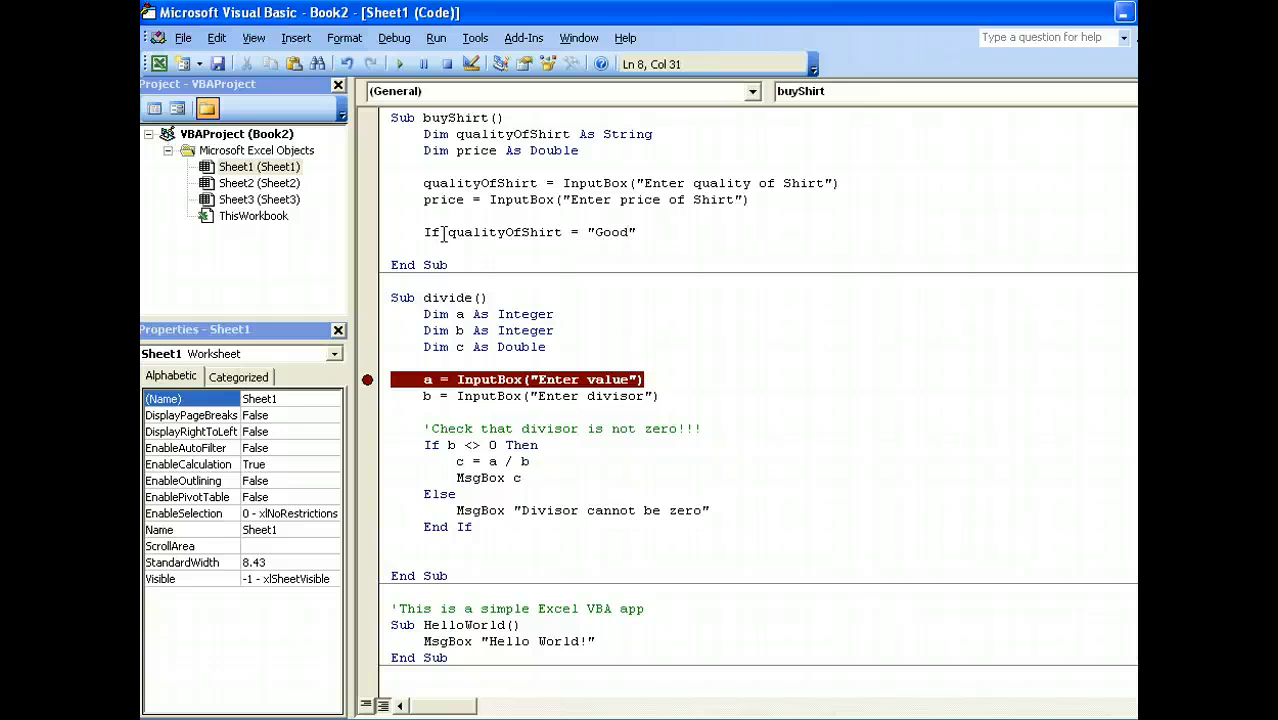
pyautogui.write('Or')
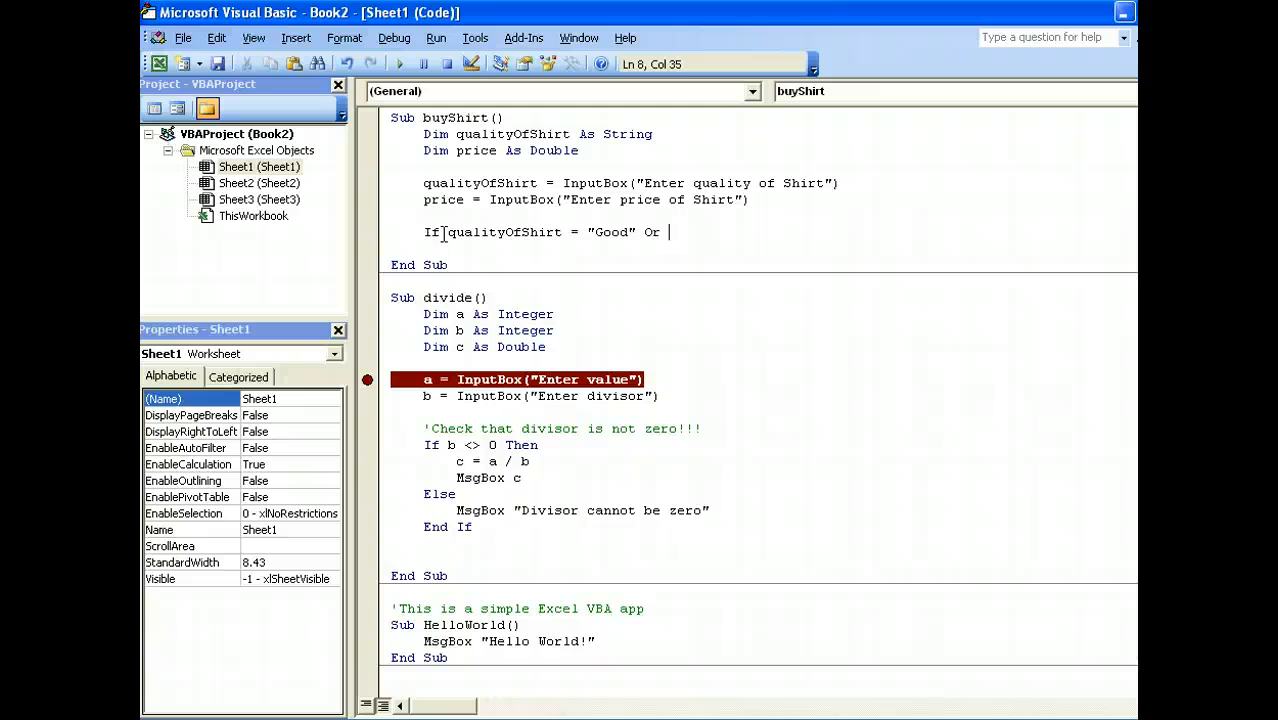
pyautogui.write('price <')
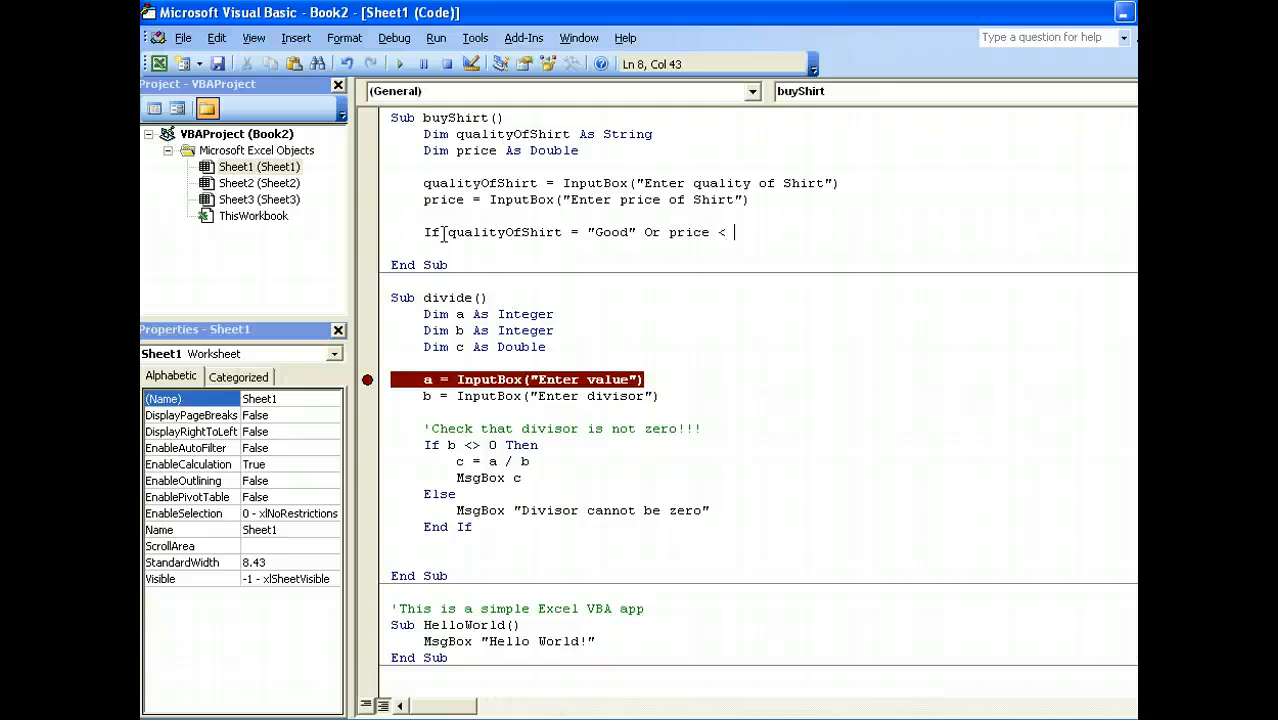
pyautogui.write('15 Then')
pyautogui.write('MsgBox')
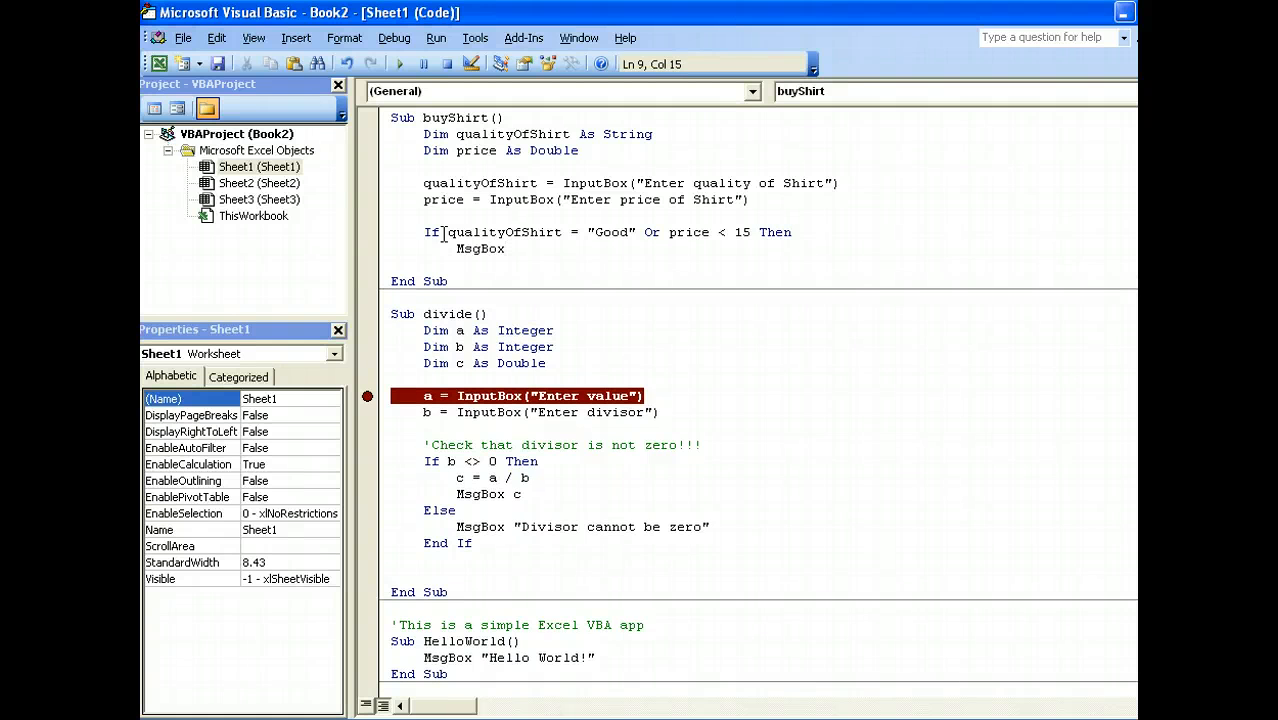
pyautogui.write('"Buy Shi')
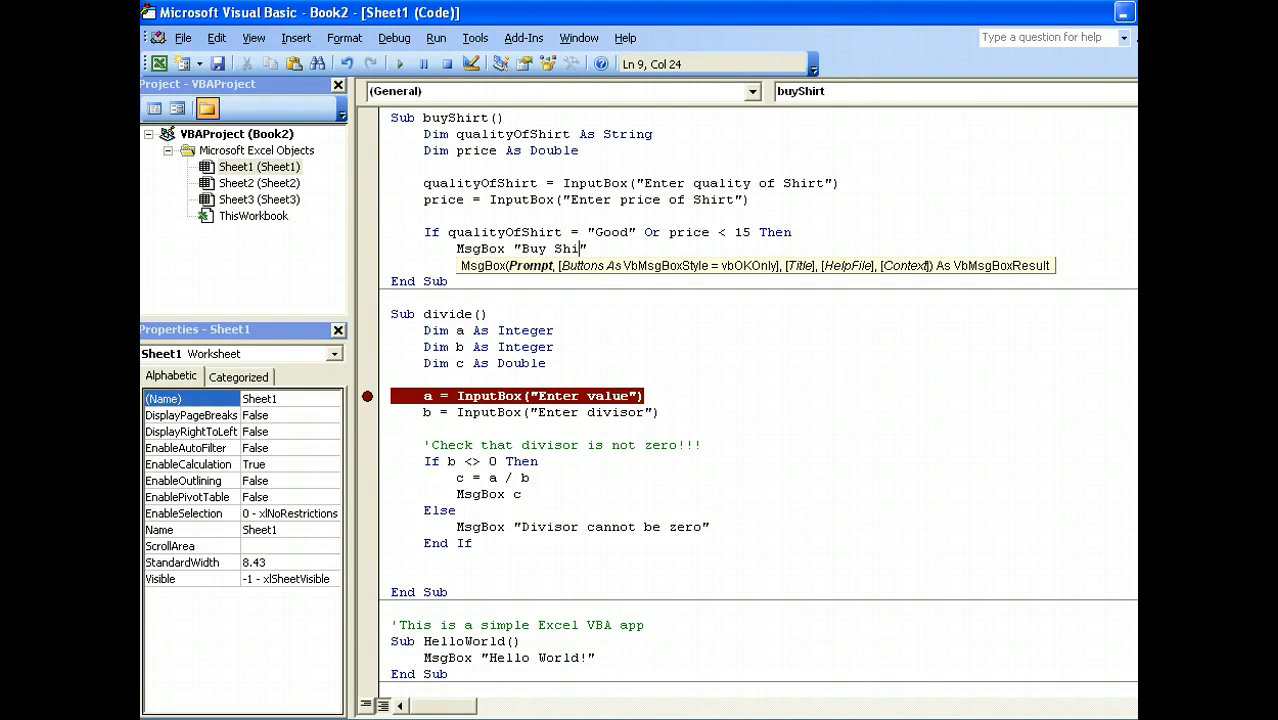
# Add the Else branch with a MsgBox showing the Don't Buy message
pyautogui.click(444, 232)
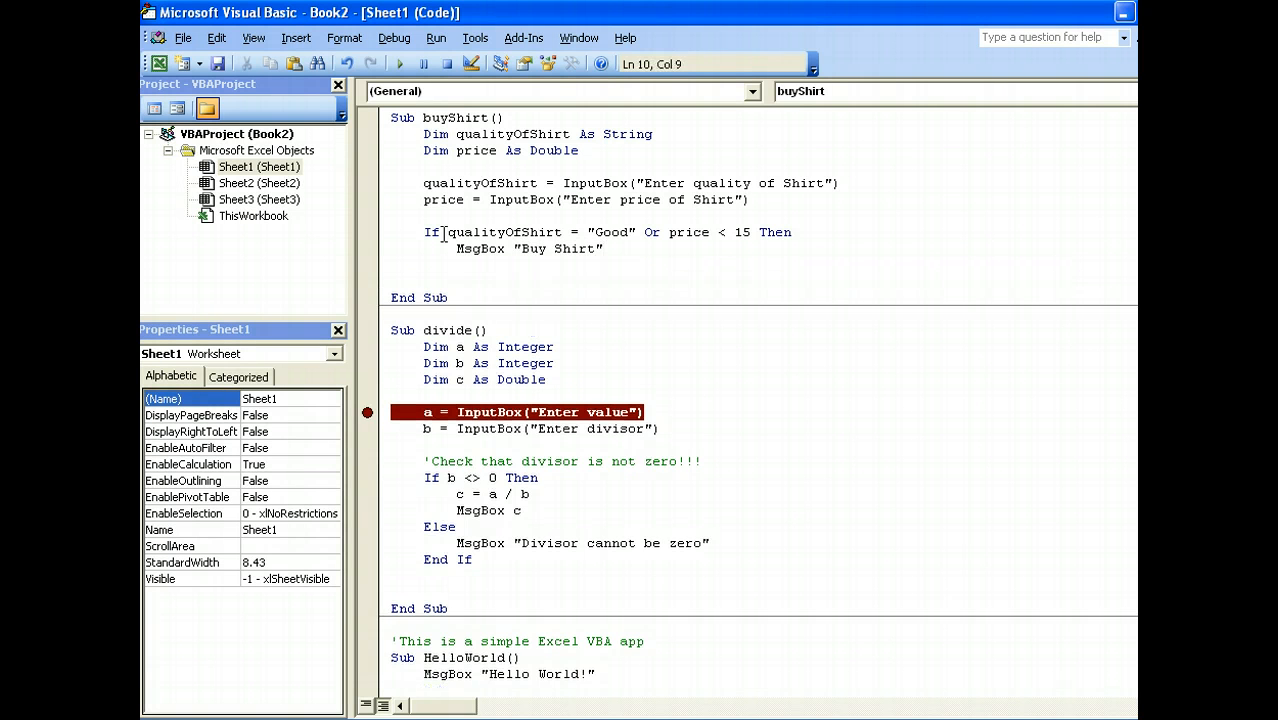
pyautogui.write('Else')
pyautogui.click(762, 280)
pyautogui.write('MsgBo')
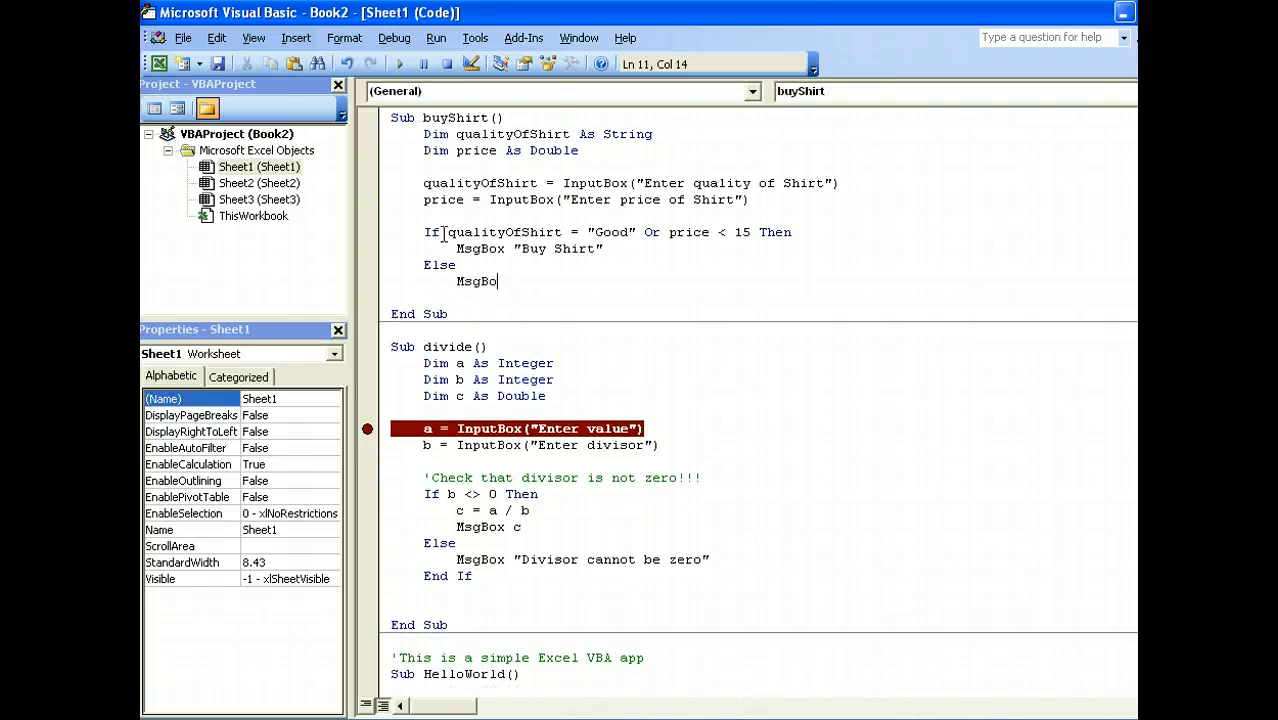
pyautogui.write('"Don\'t')
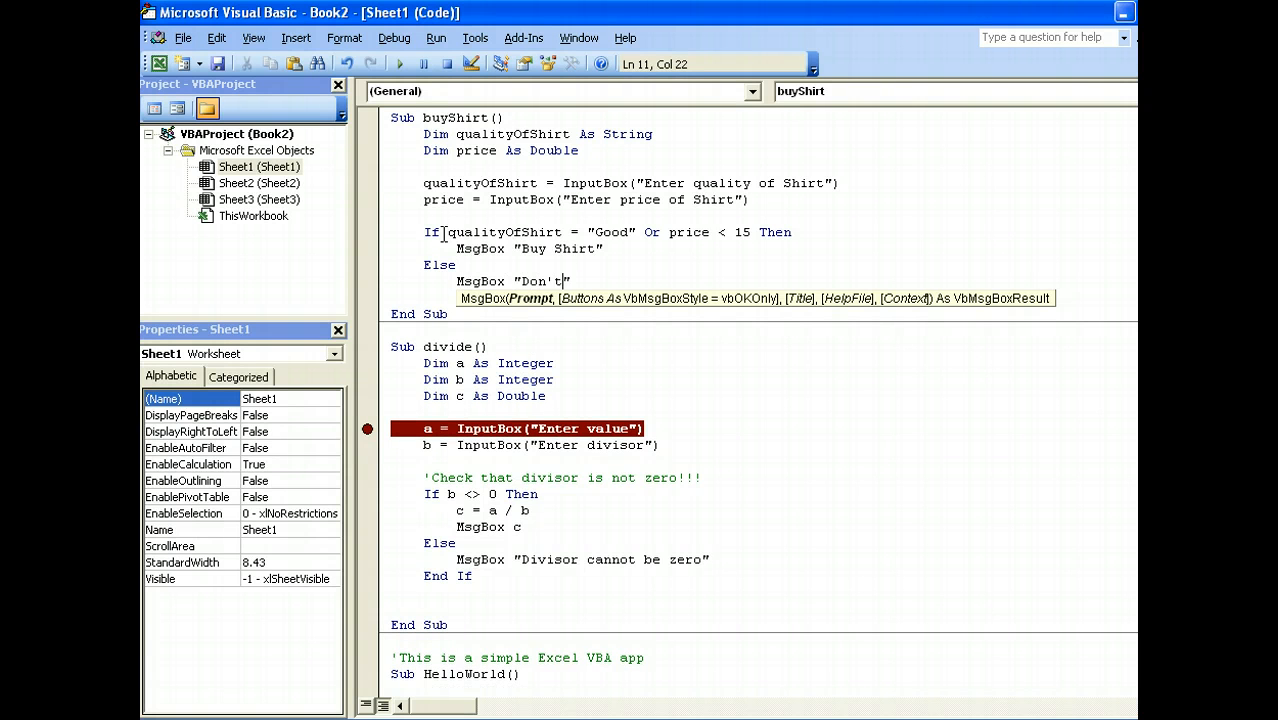
pyautogui.write('Bi')
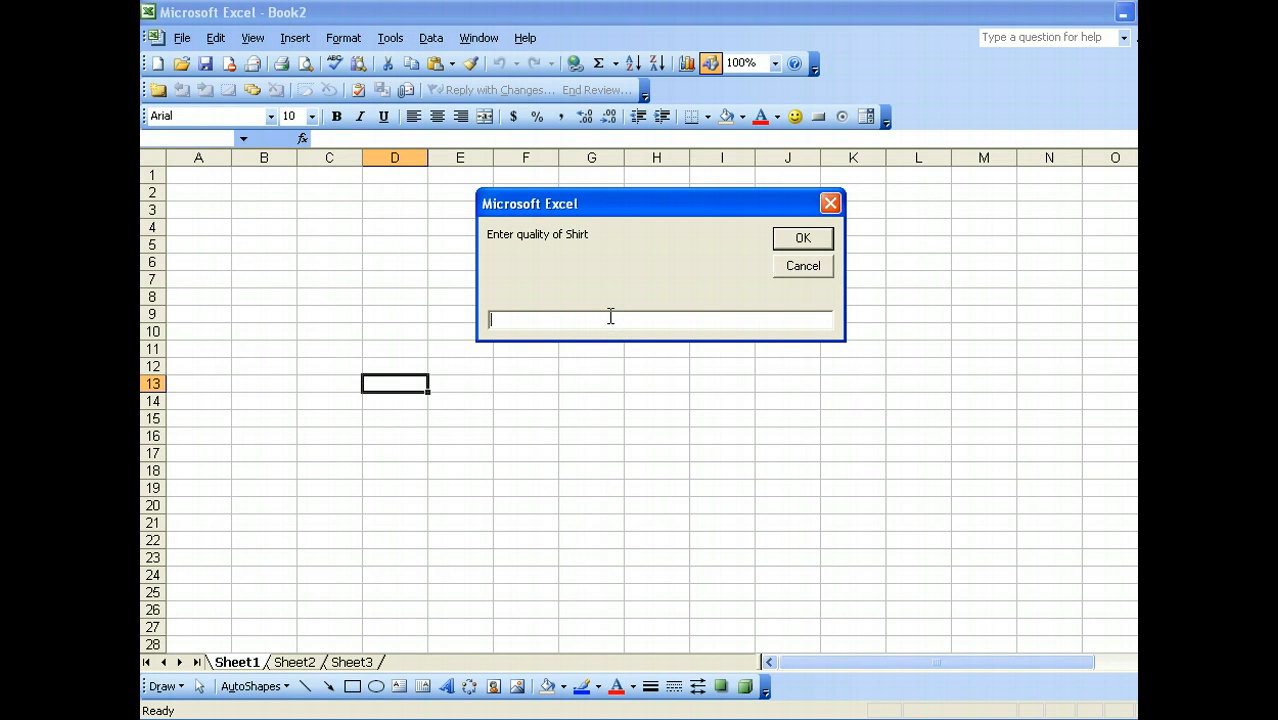
# Answer the prompts with poor quality and price 10, then dismiss the result message
pyautogui.write('poor')
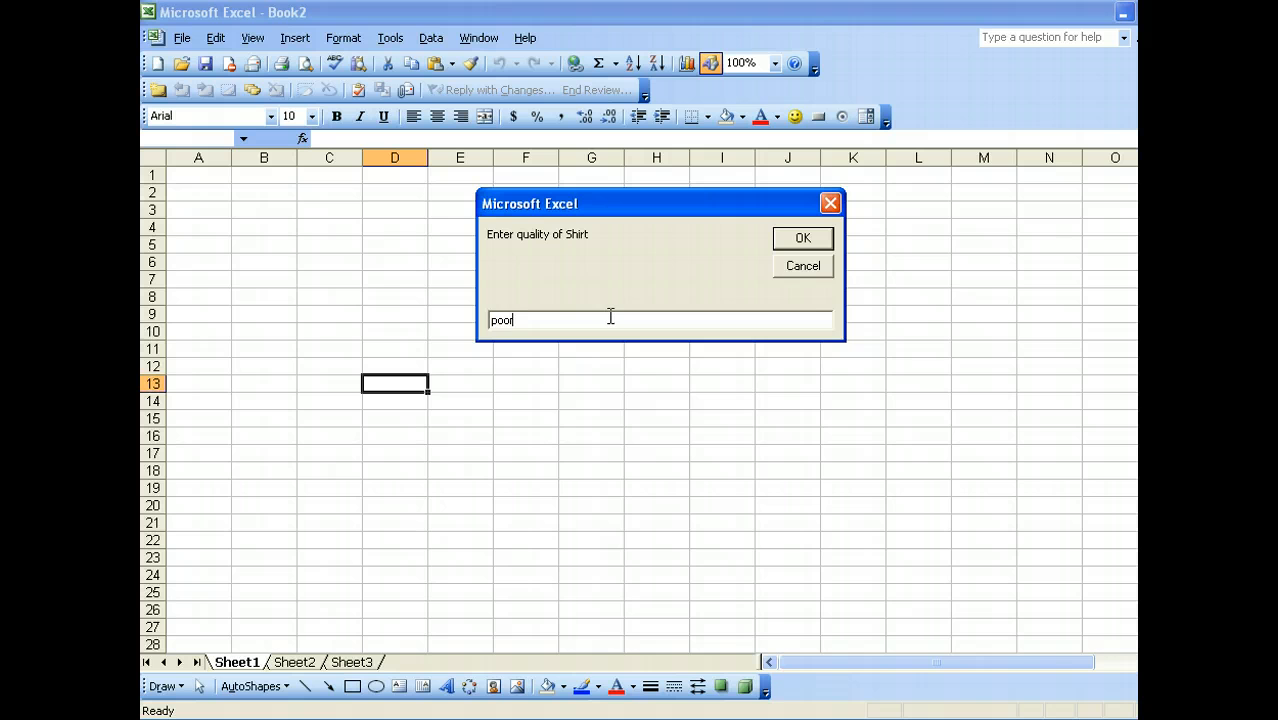
pyautogui.click(802, 238)
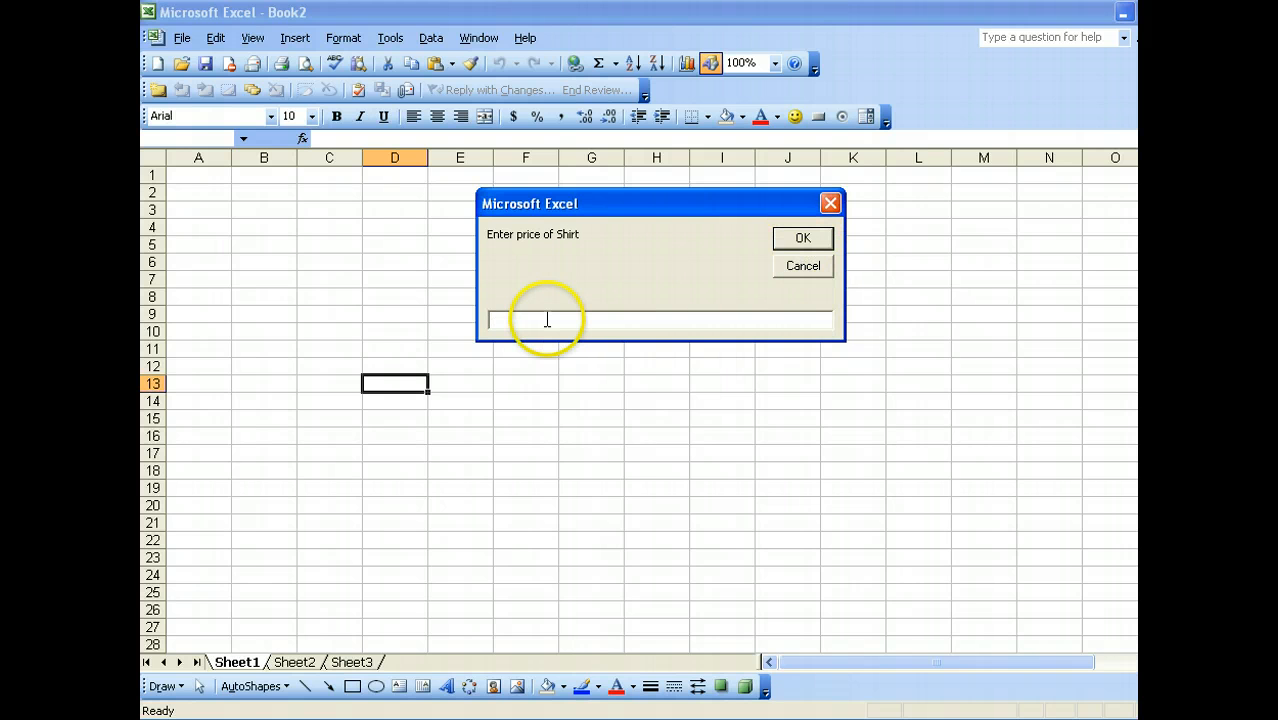
pyautogui.write('10')
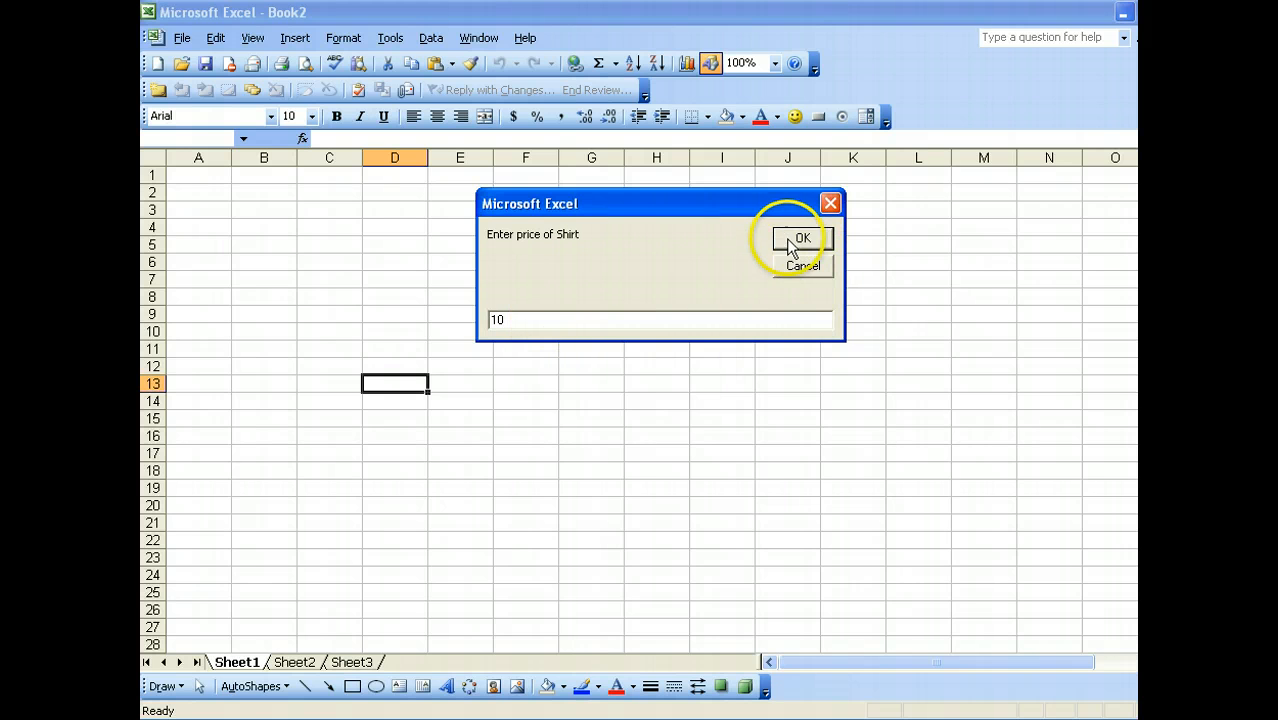
pyautogui.click(802, 238)
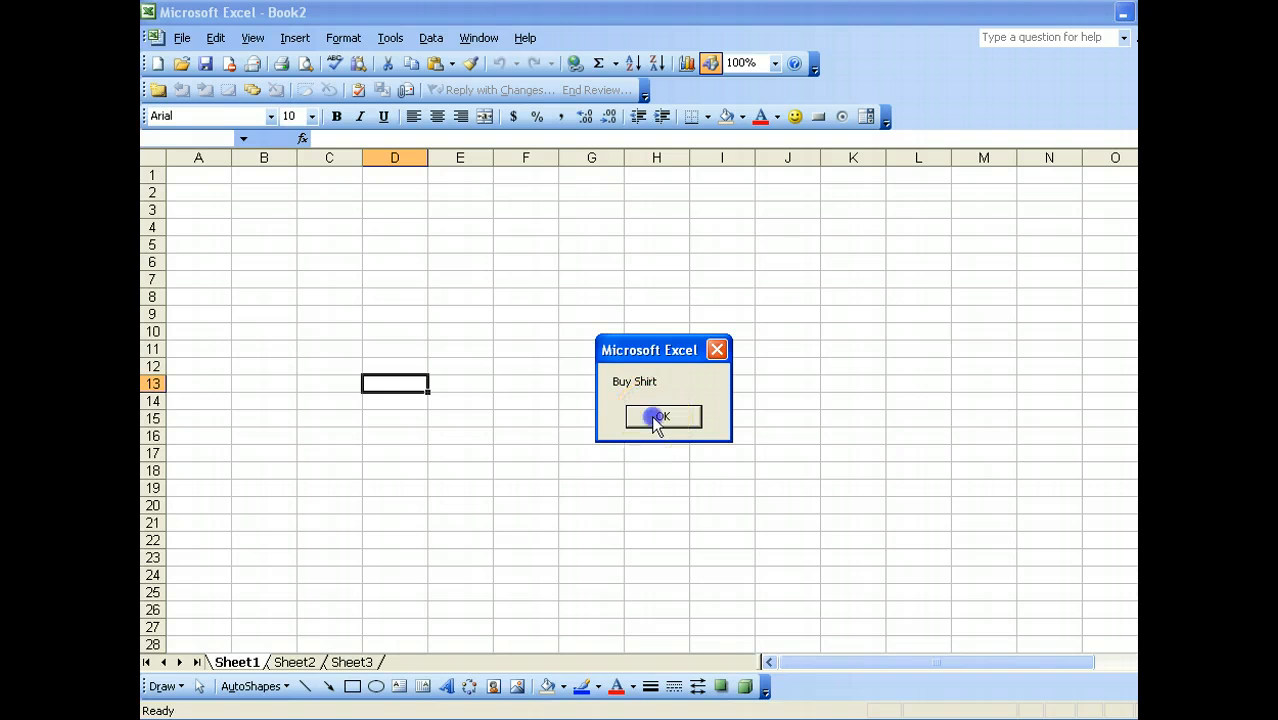
pyautogui.click(662, 416)
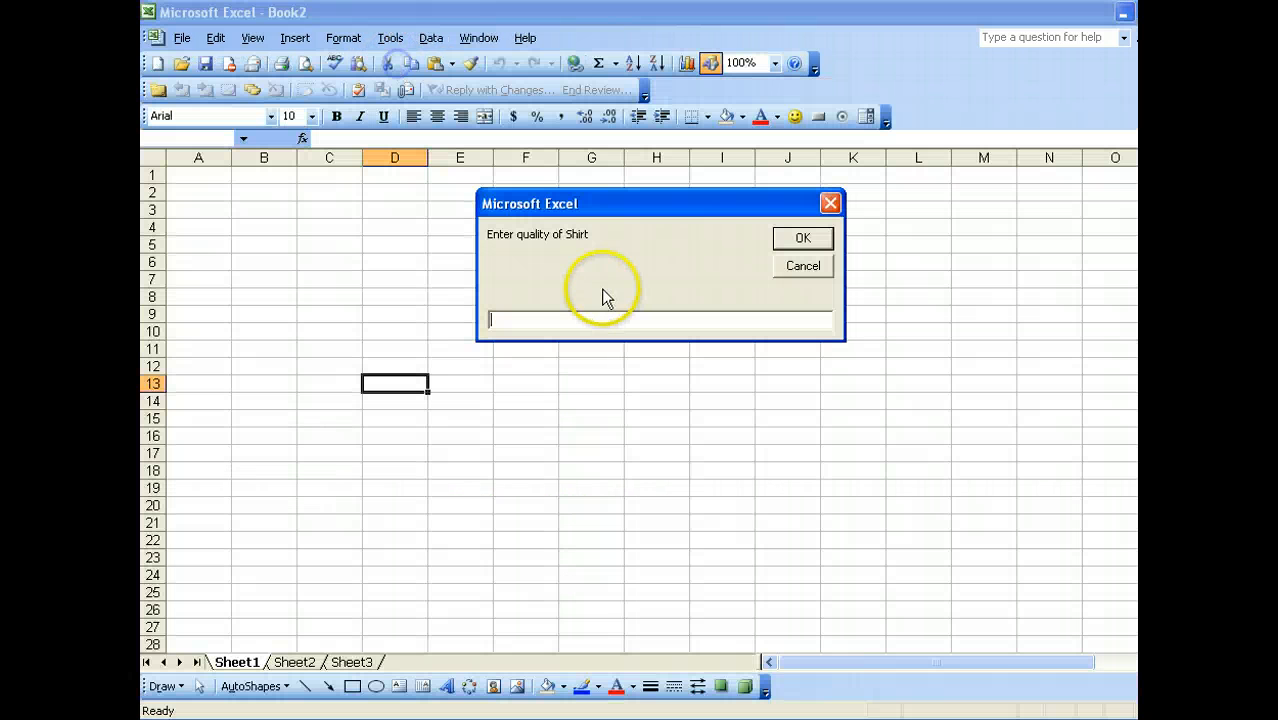
# Enter Good quality and price 100 to get the Buy Shirt message
pyautogui.write('good')
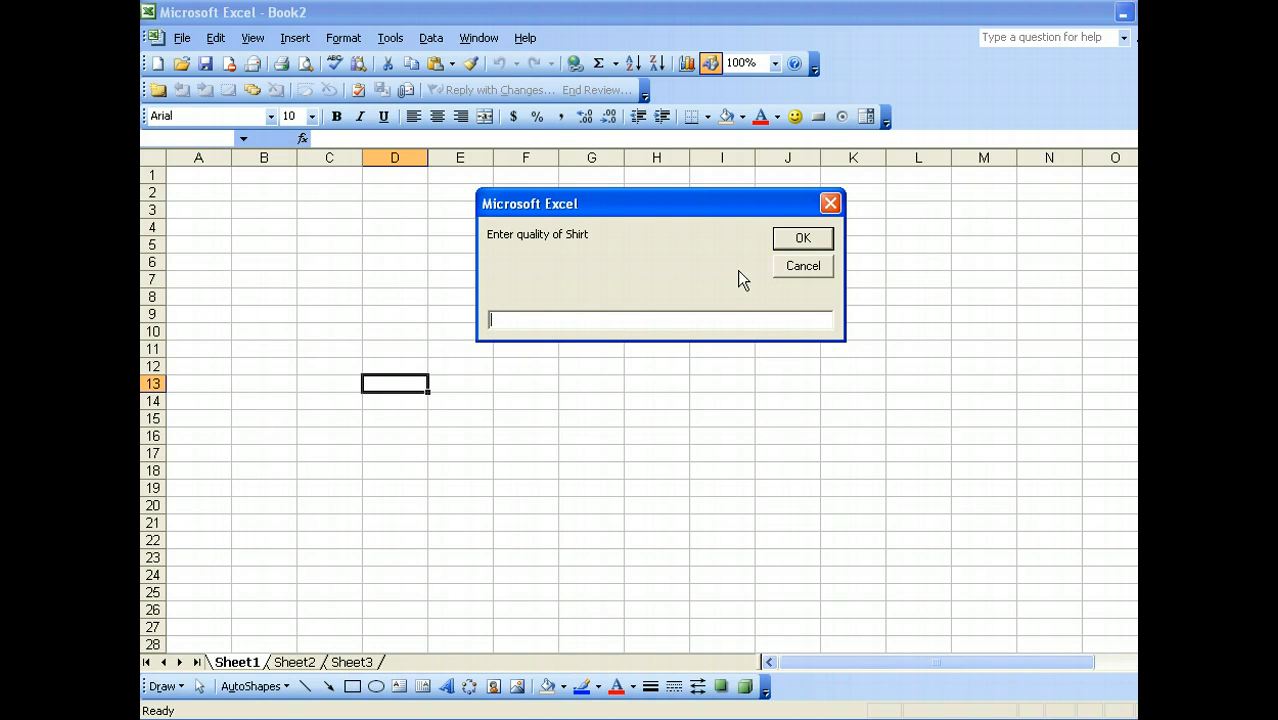
pyautogui.write('Good')
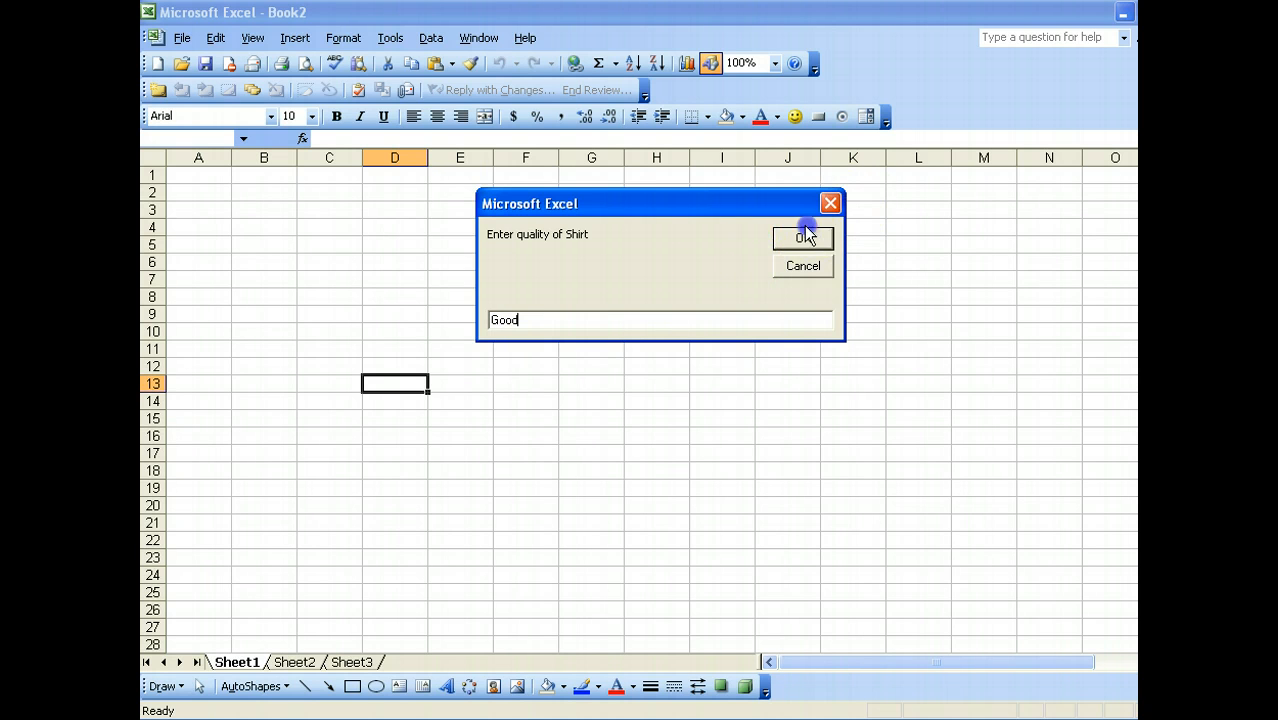
pyautogui.click(802, 238)
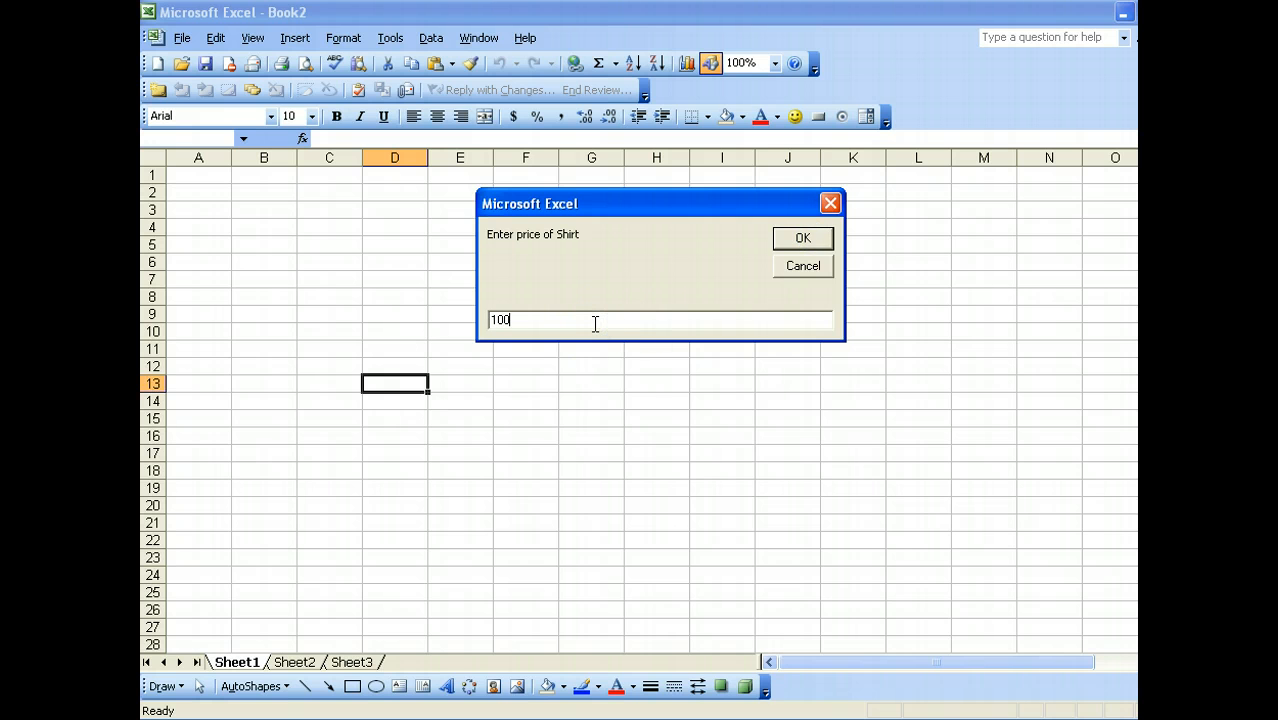
pyautogui.click(802, 238)
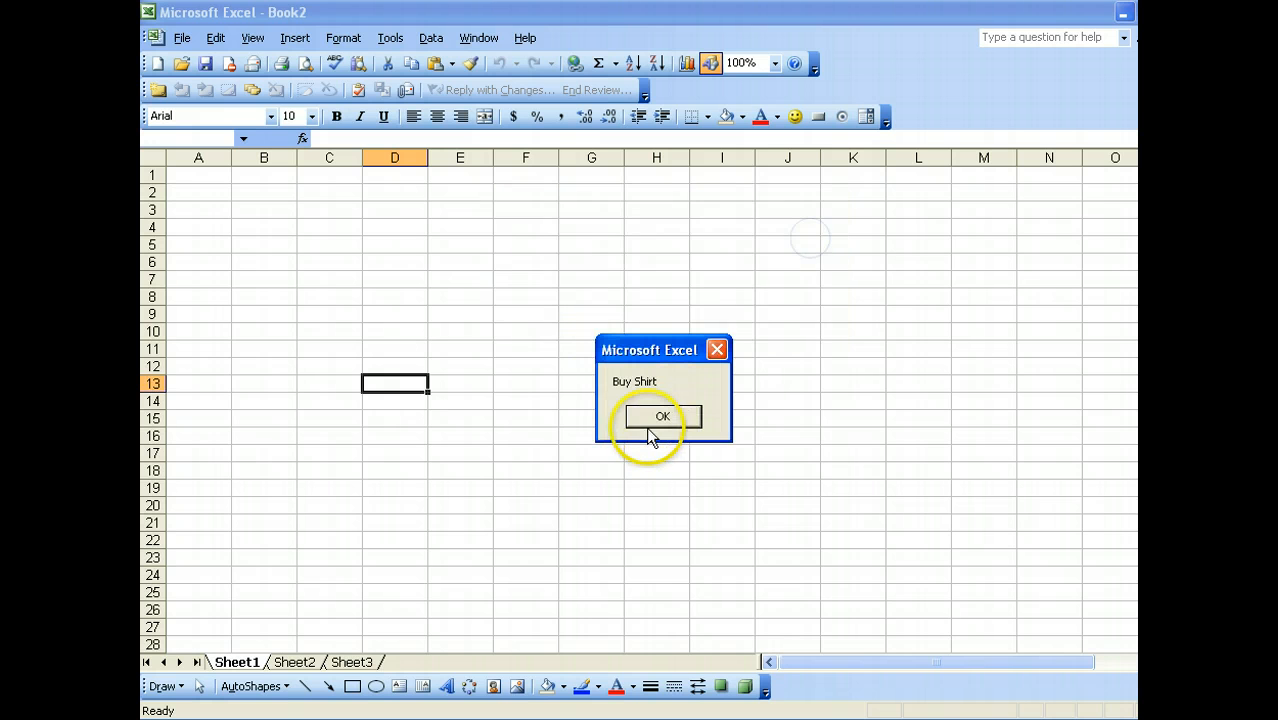
pyautogui.click(662, 416)
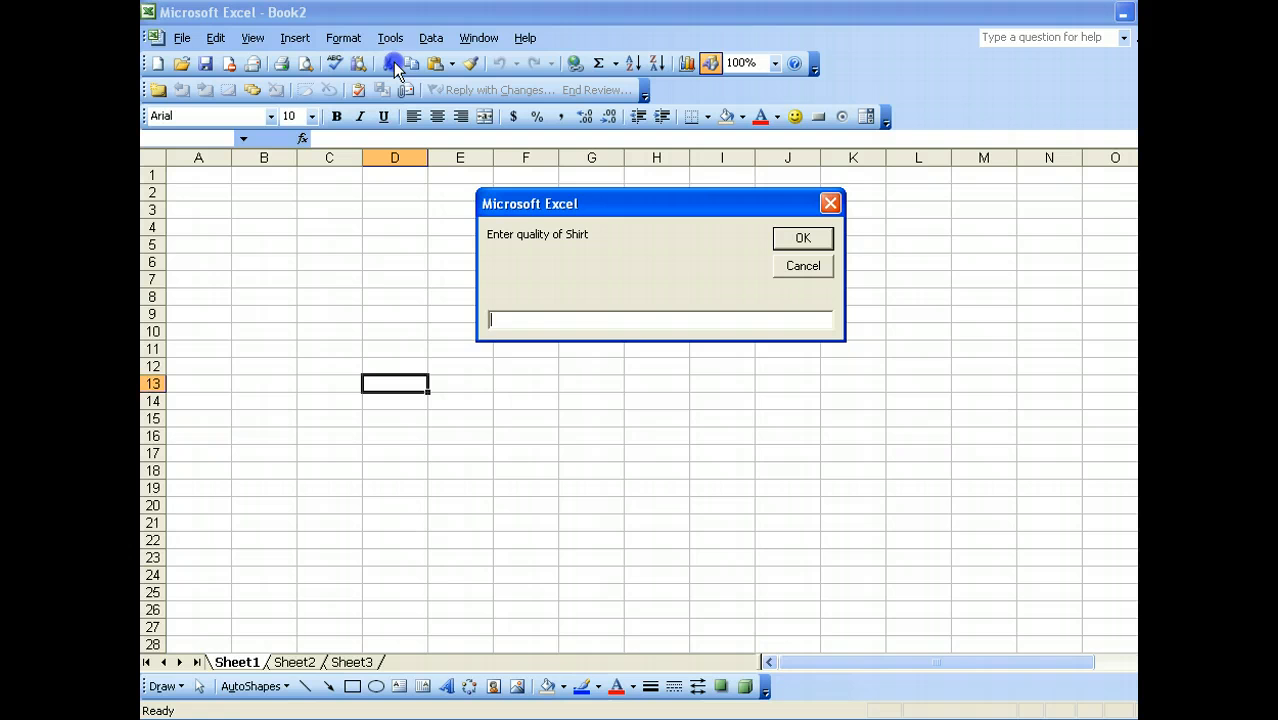
pyautogui.moveTo(520, 318)
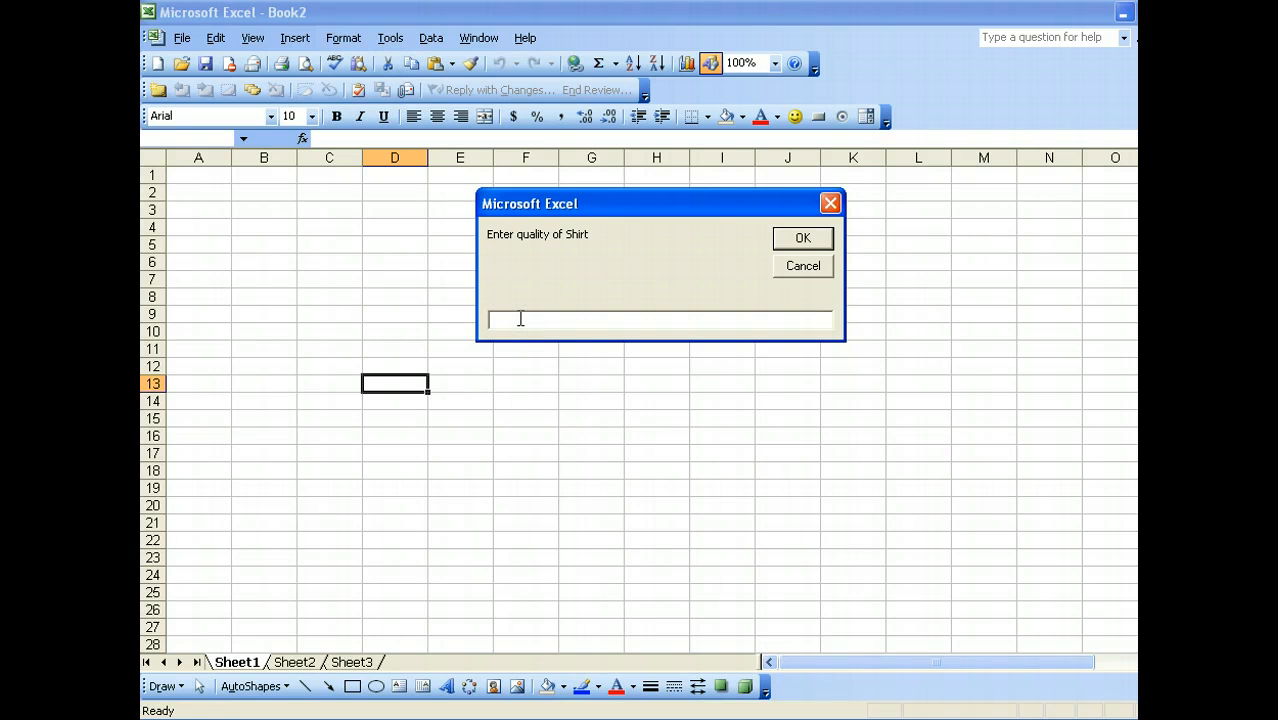
# Enter poor quality and a price to get the Don't Buy Shirt message
pyautogui.write('poor')
pyautogui.write('100')
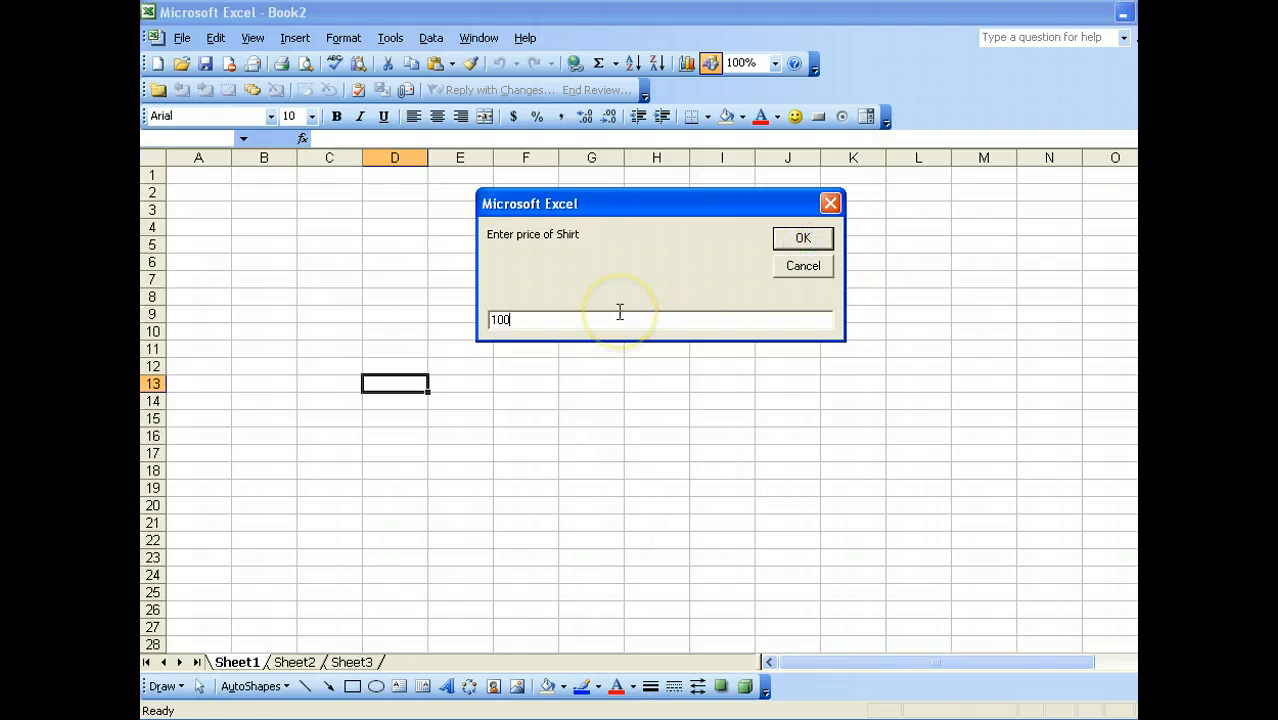
pyautogui.click(802, 238)
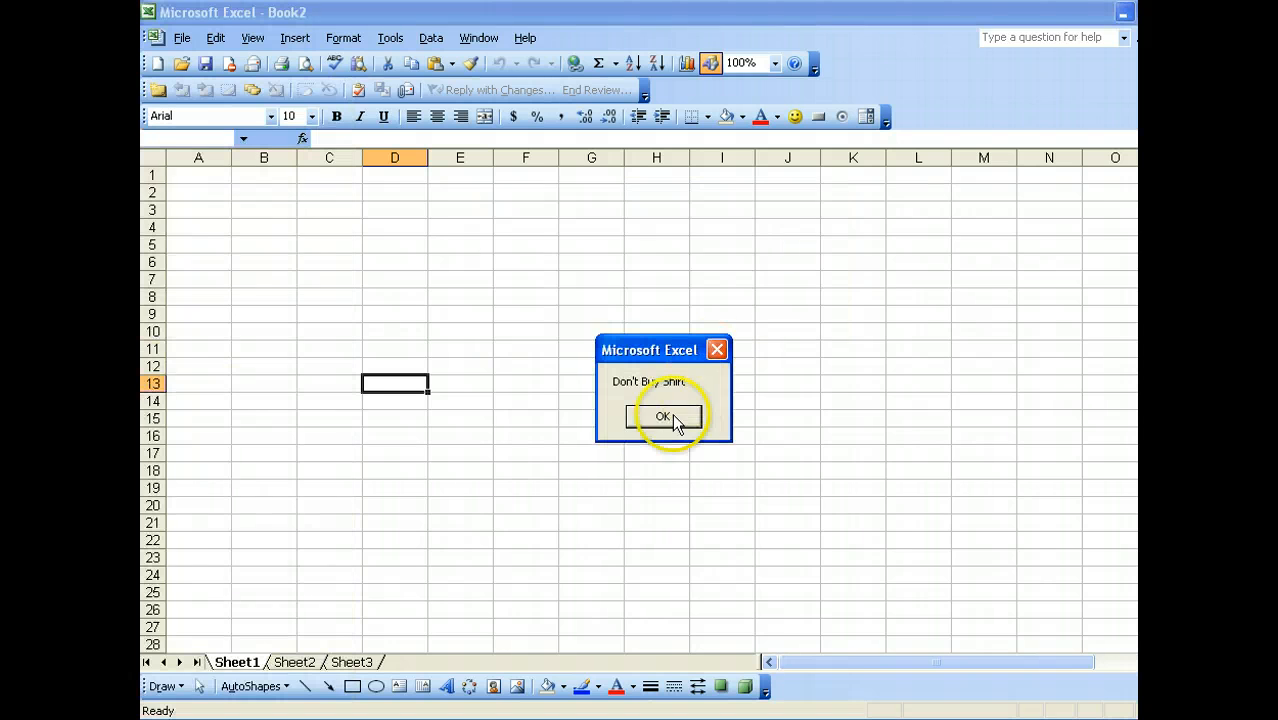
pyautogui.click(664, 416)
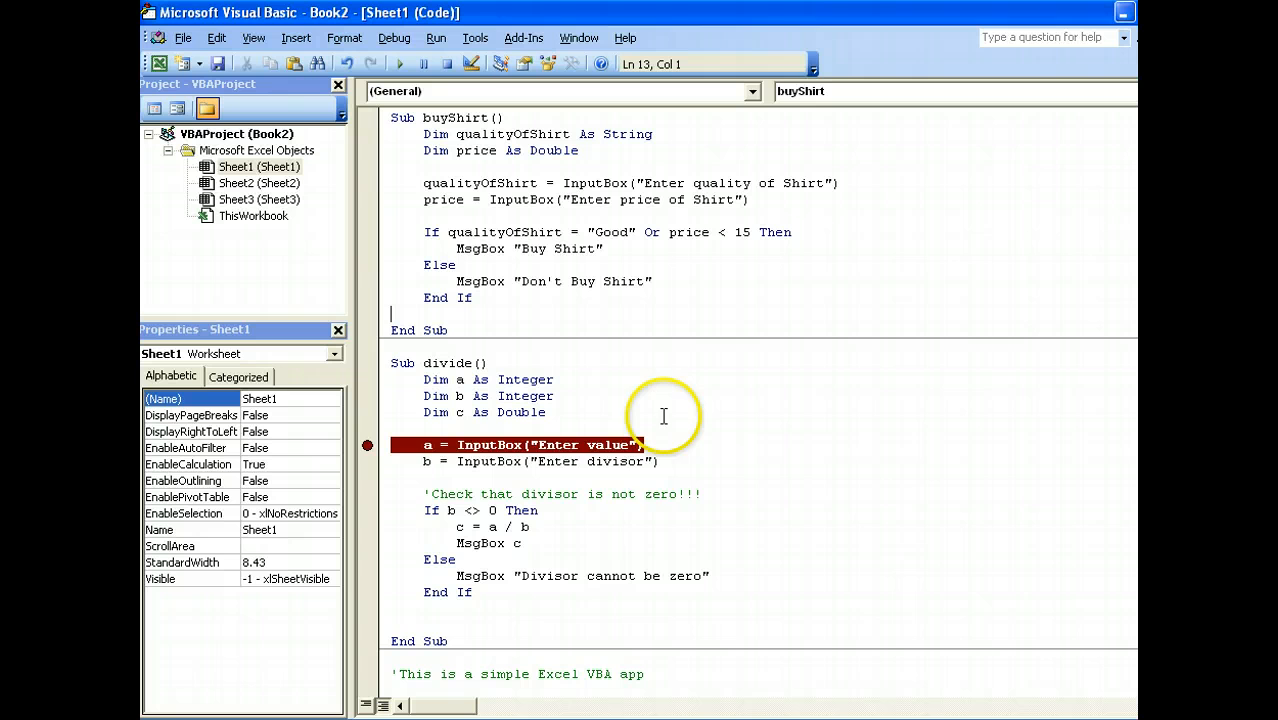
pyautogui.moveTo(448, 236)
pyautogui.write('And')
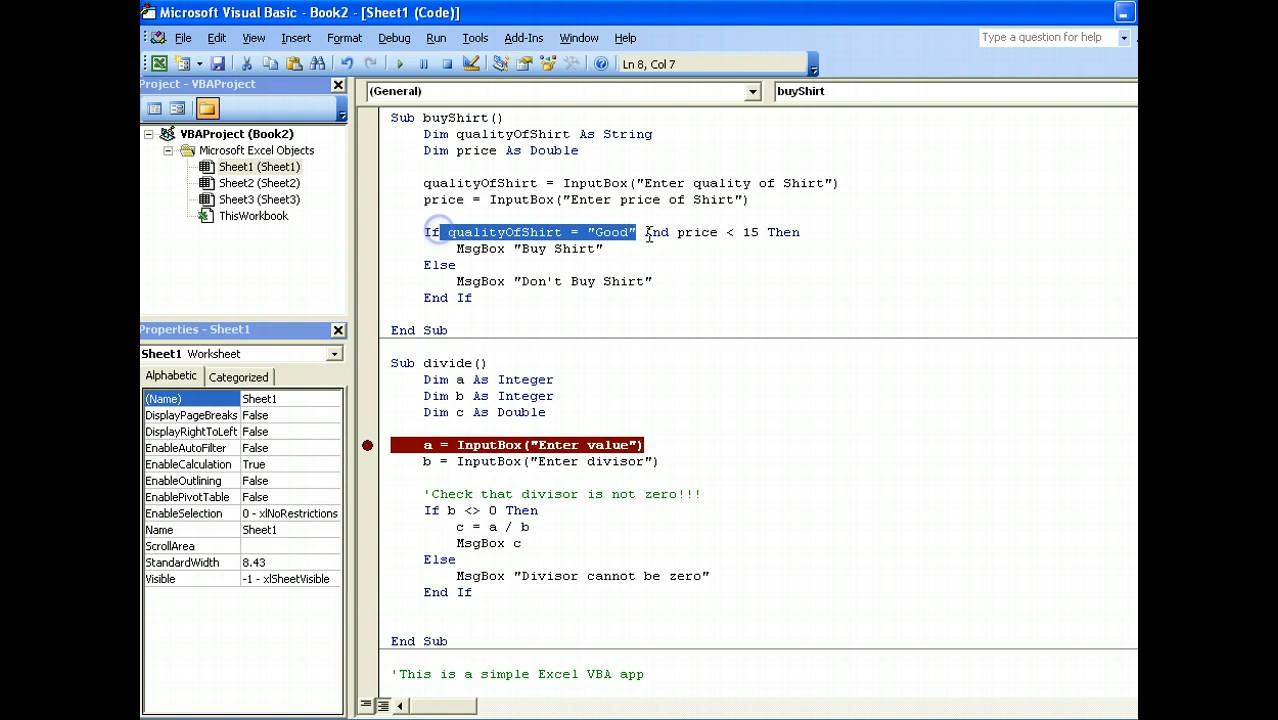
# Run buyShirt again with the condition changed from Or to And
pyautogui.click(604, 248)
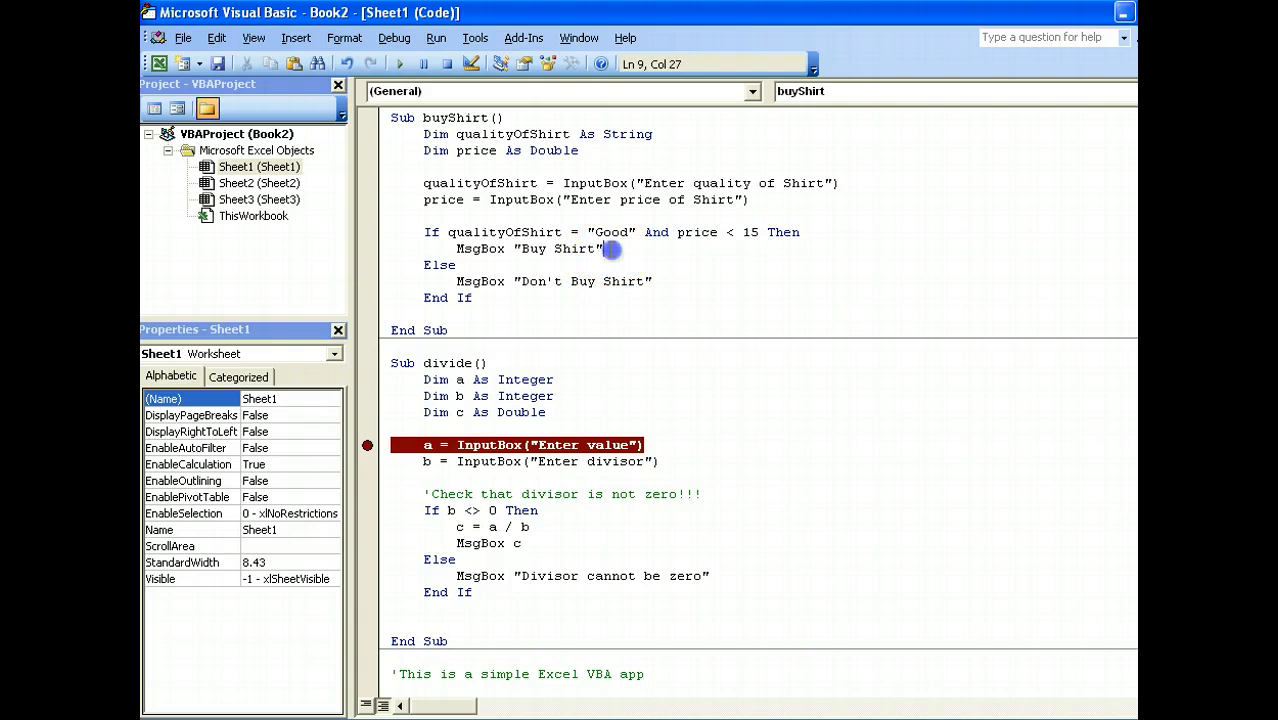
pyautogui.click(436, 36)
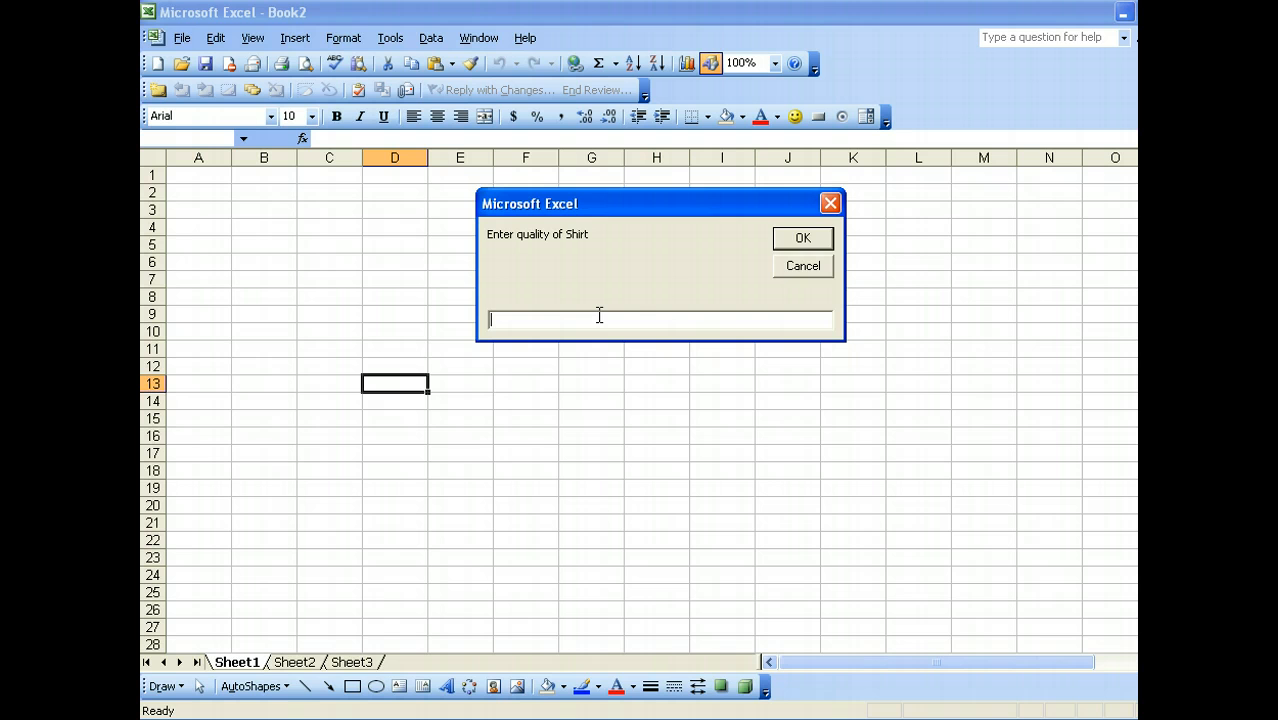
# Submit quality and price answers that yield Don't Buy Shirt under the And condition
pyautogui.click(802, 238)
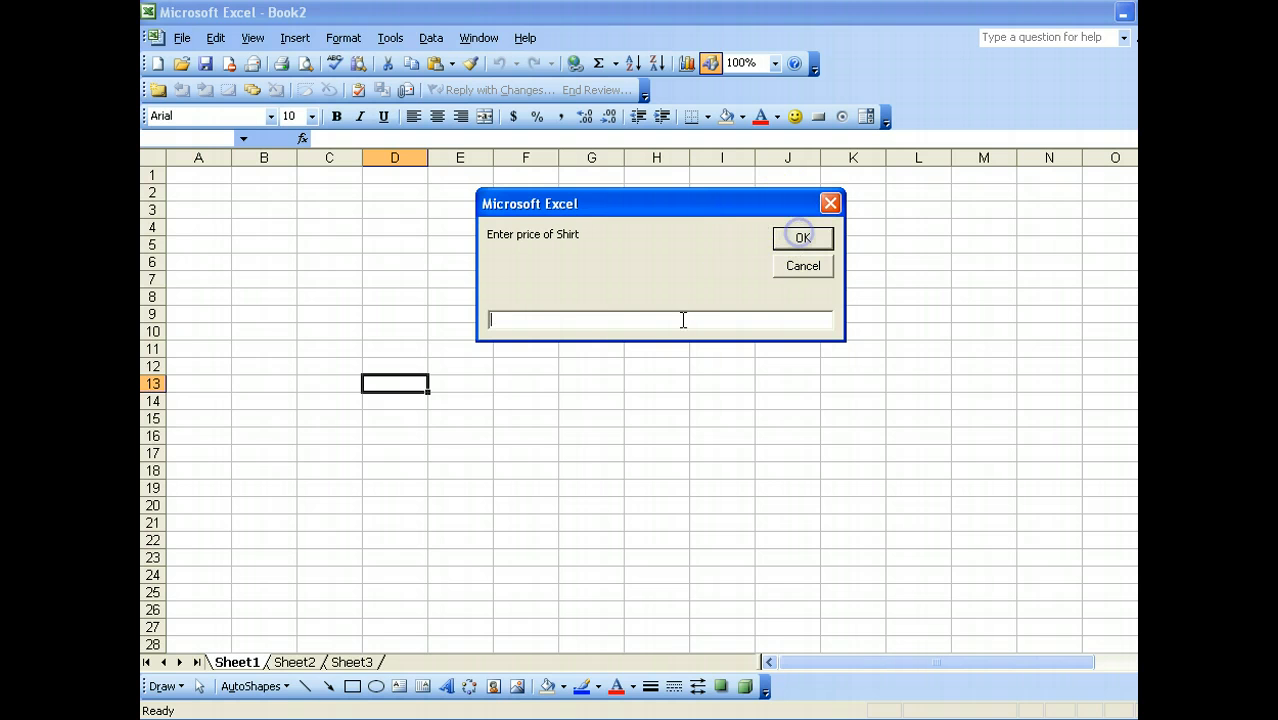
pyautogui.click(802, 238)
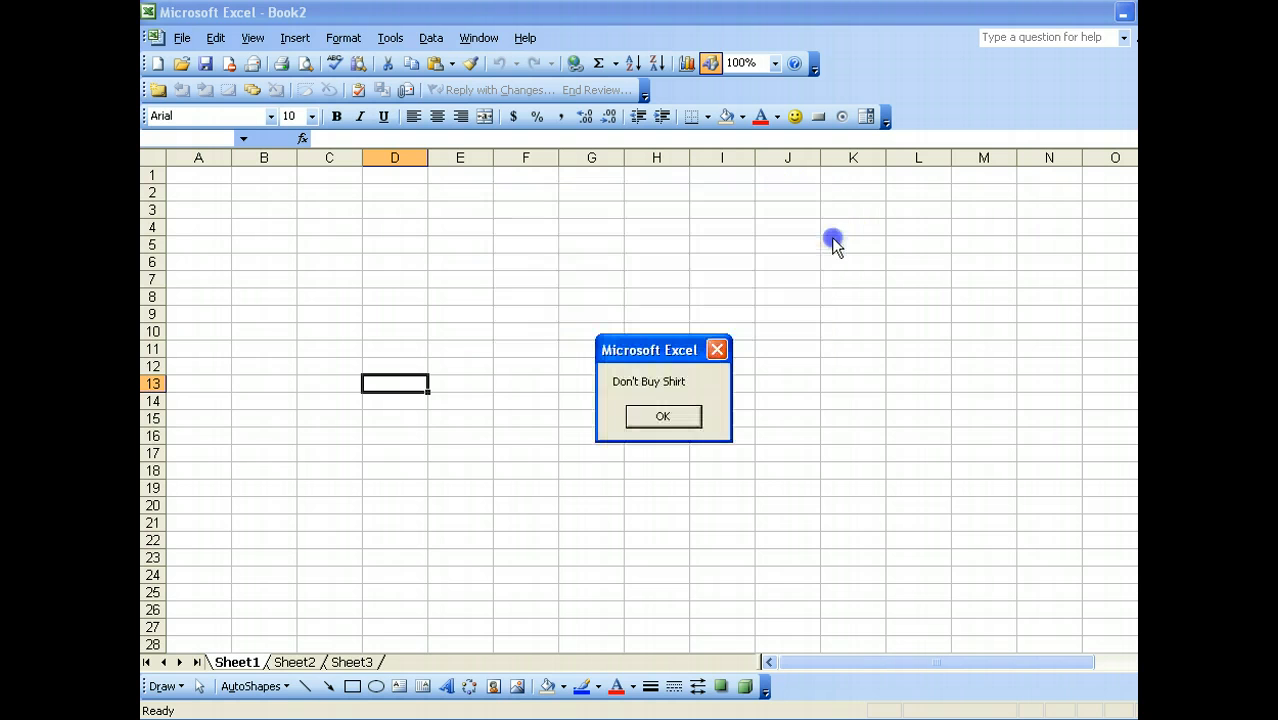
pyautogui.click(662, 416)
pyautogui.write('Go')
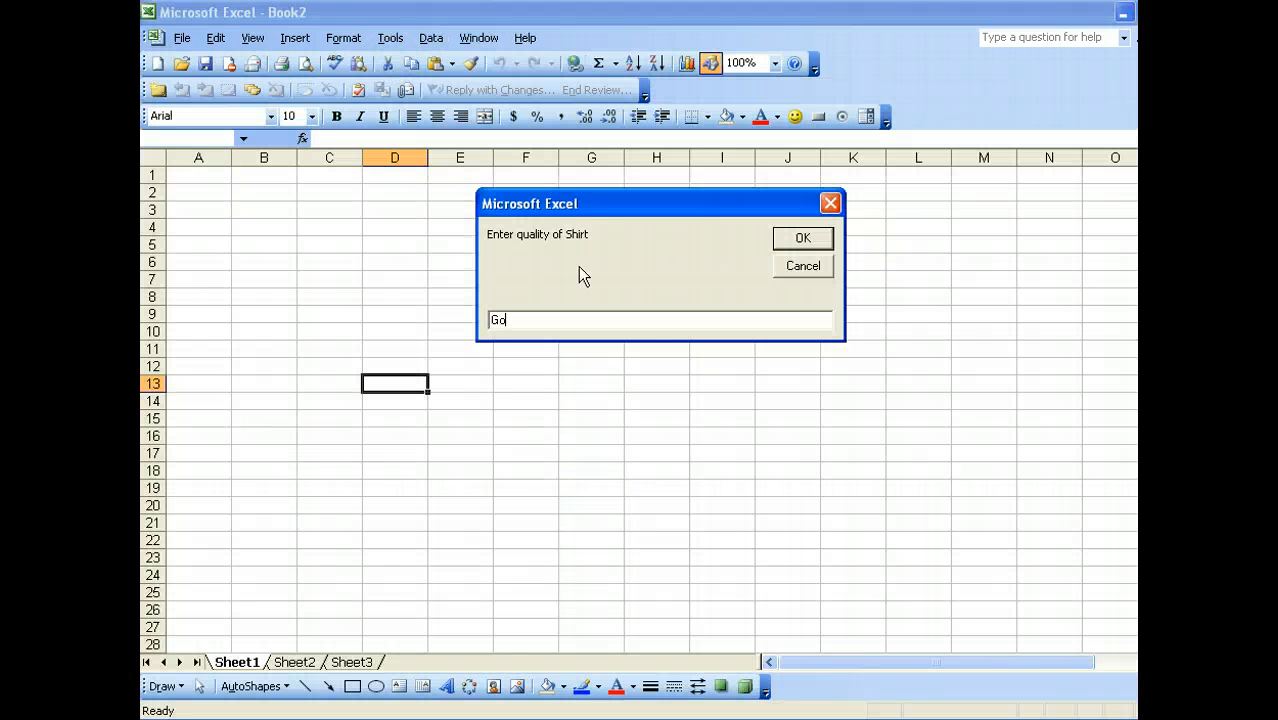
# Submit Good quality and a low price to get Buy Shirt
pyautogui.click(802, 238)
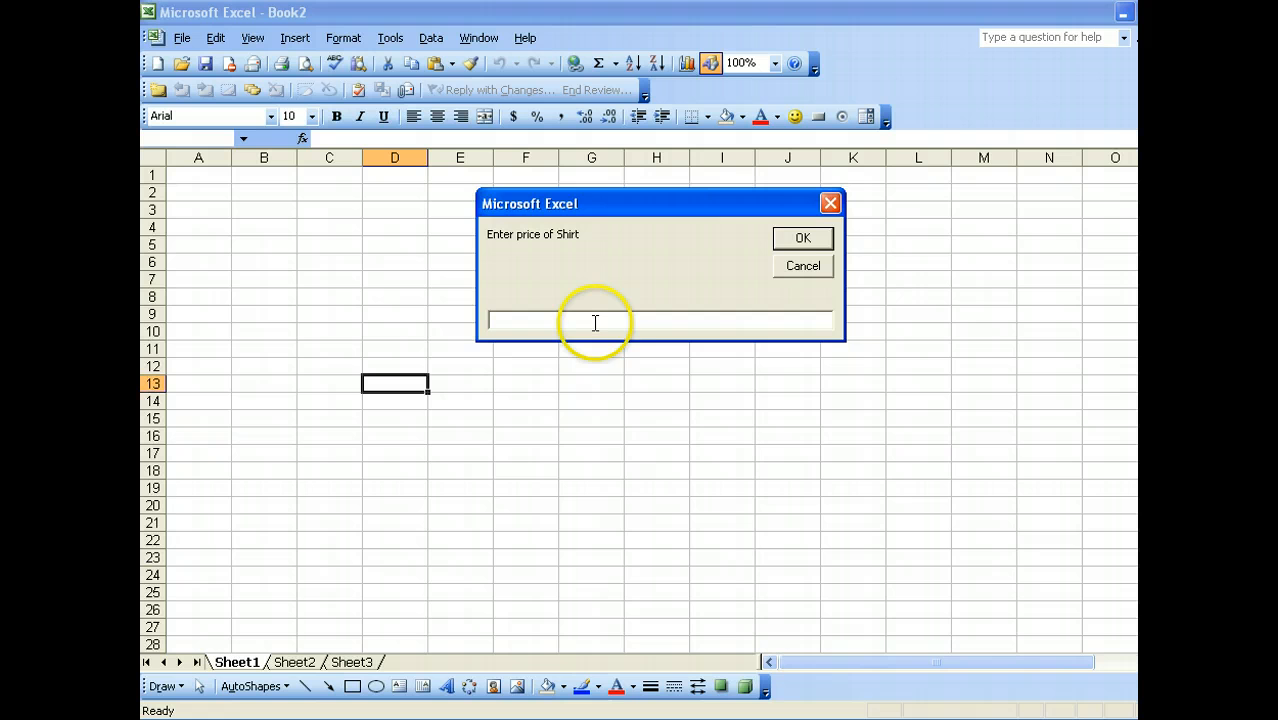
pyautogui.click(802, 238)
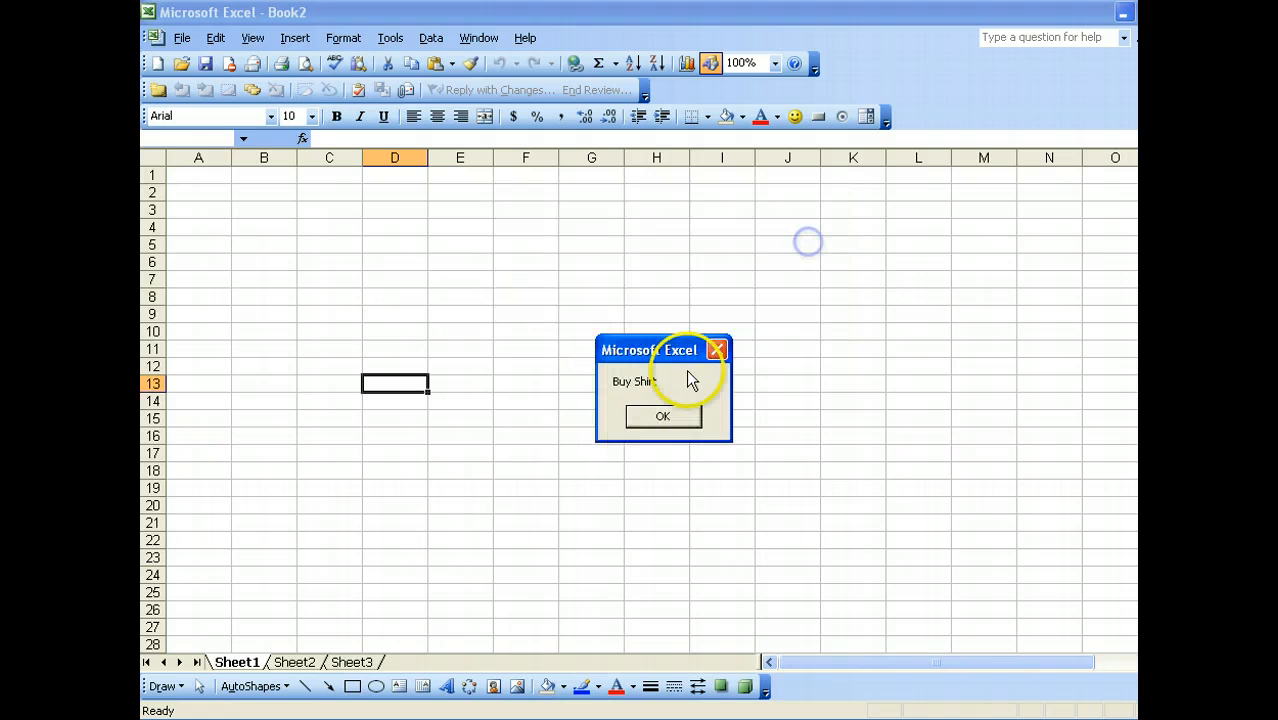
pyautogui.click(662, 416)
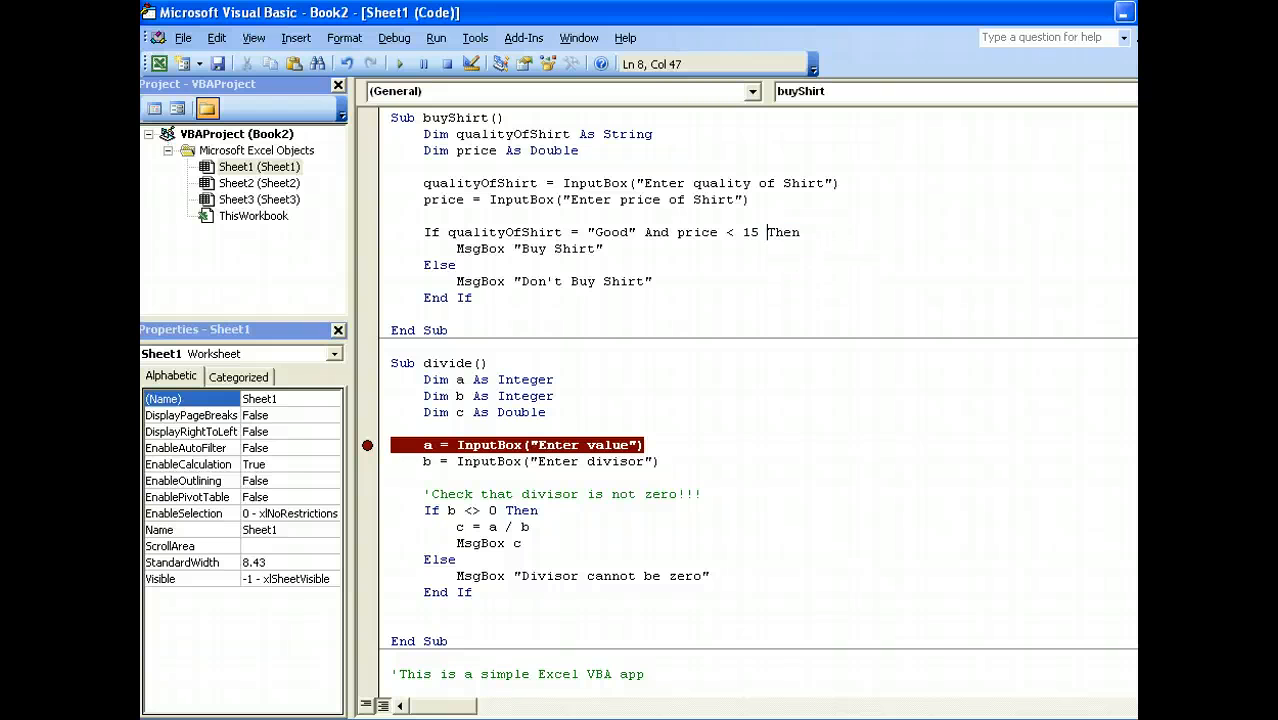
pyautogui.moveTo(792, 276)
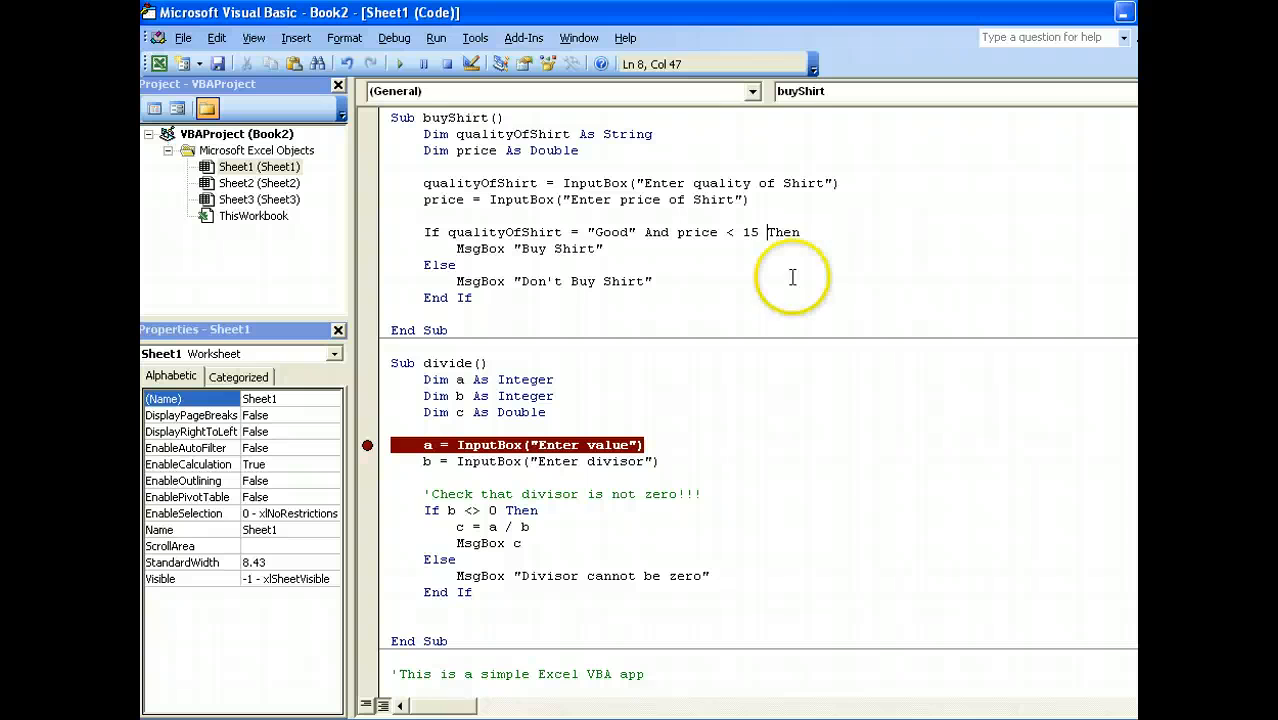
pyautogui.moveTo(794, 264)
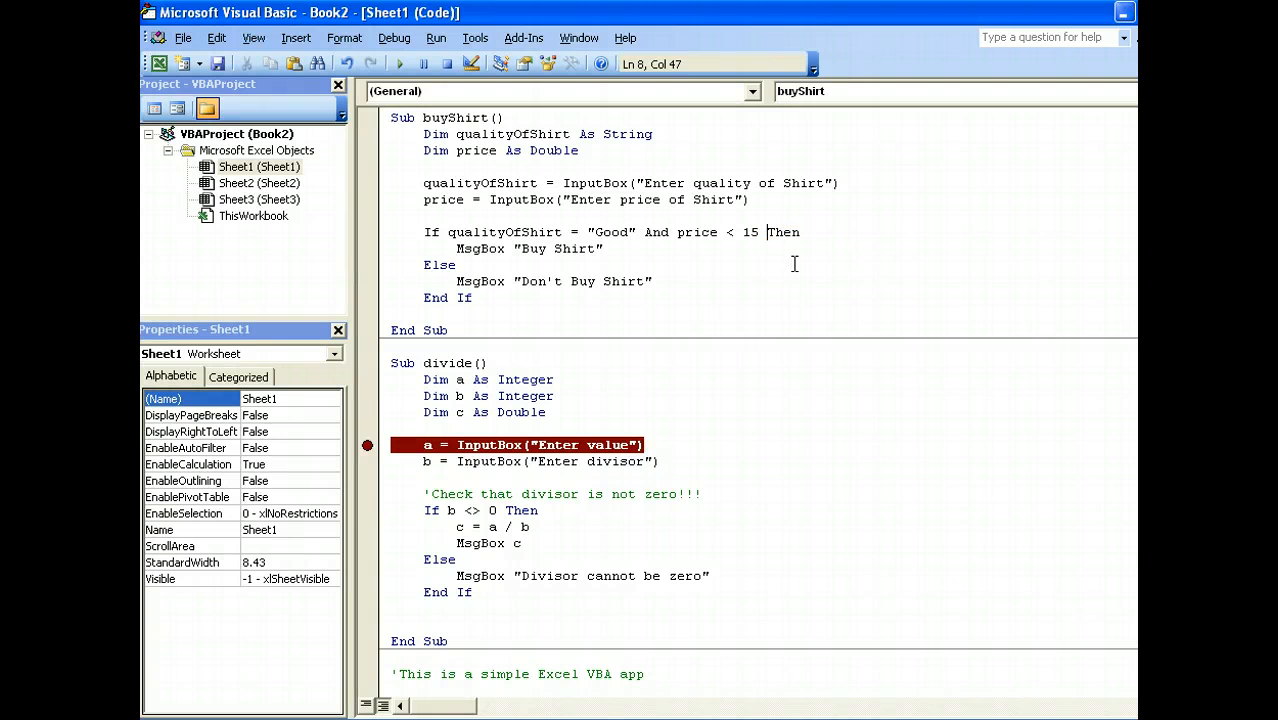